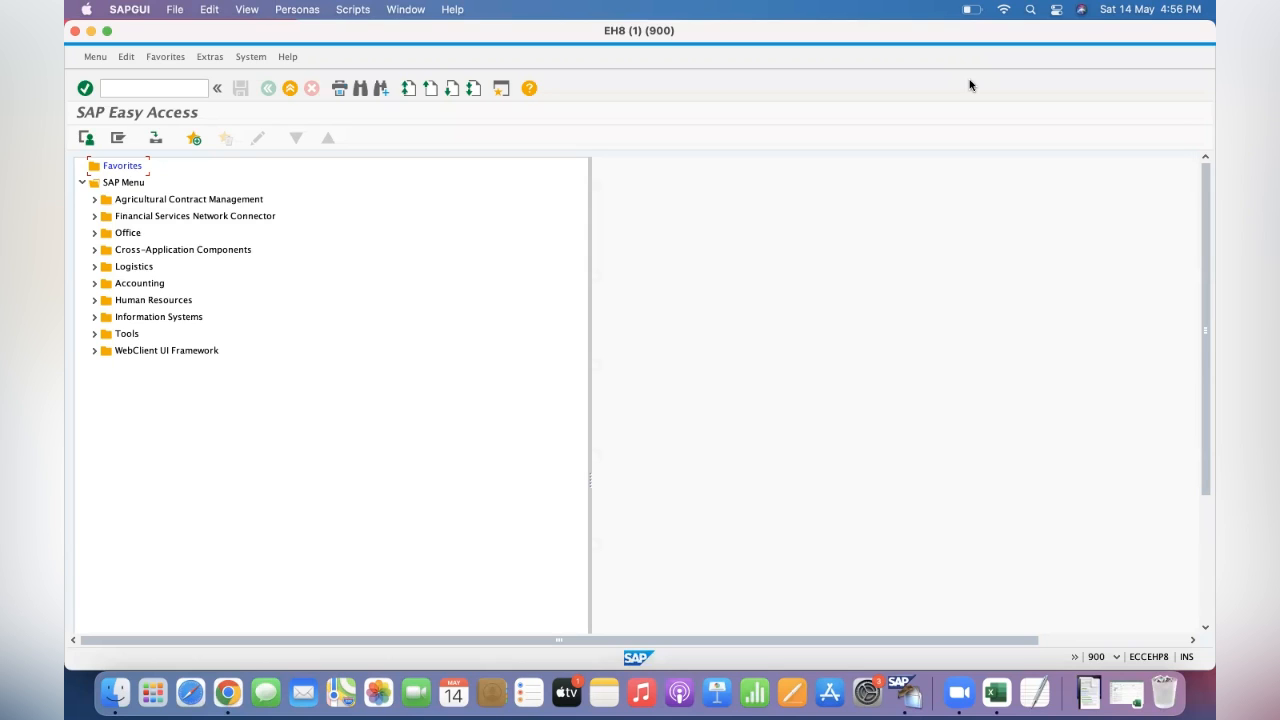
Launch transaction LSMW to reach the Legacy System Migration Workbench for DM PROJECT.
{"action": "left_click", "coordinate": [150, 88]}
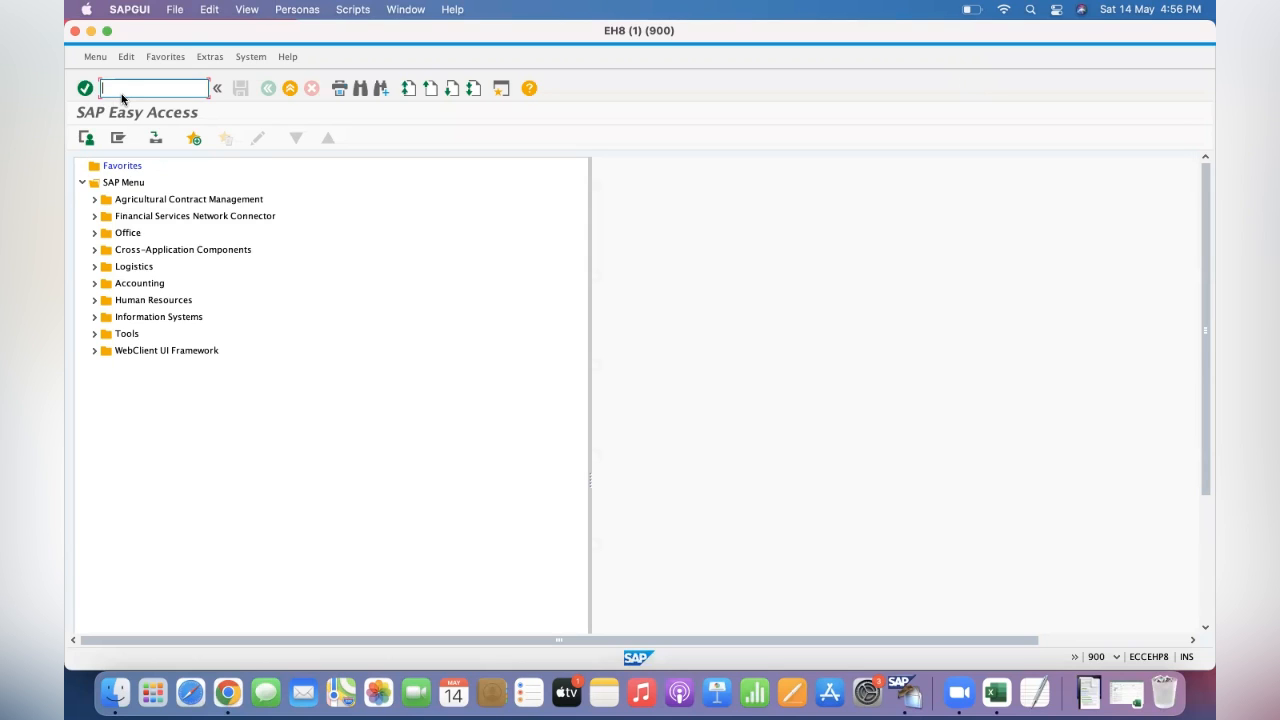
{"action": "type", "text": "LSMW"}
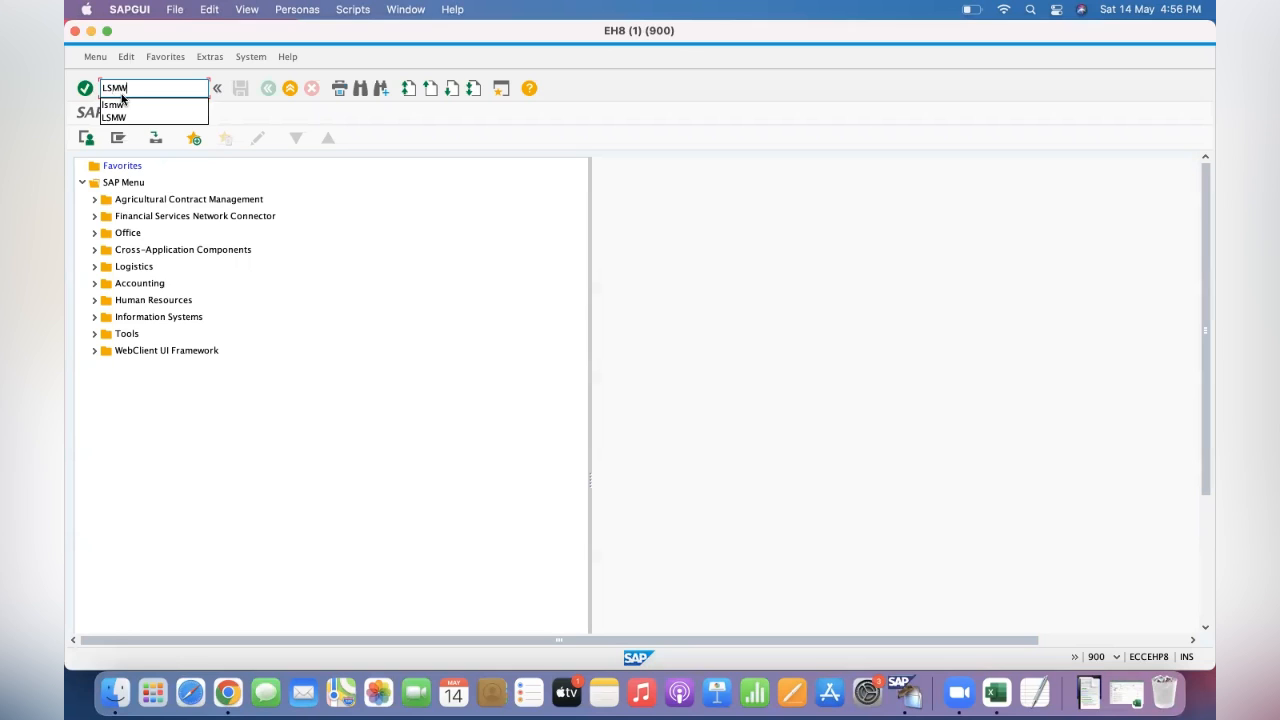
{"action": "key", "text": "Enter"}
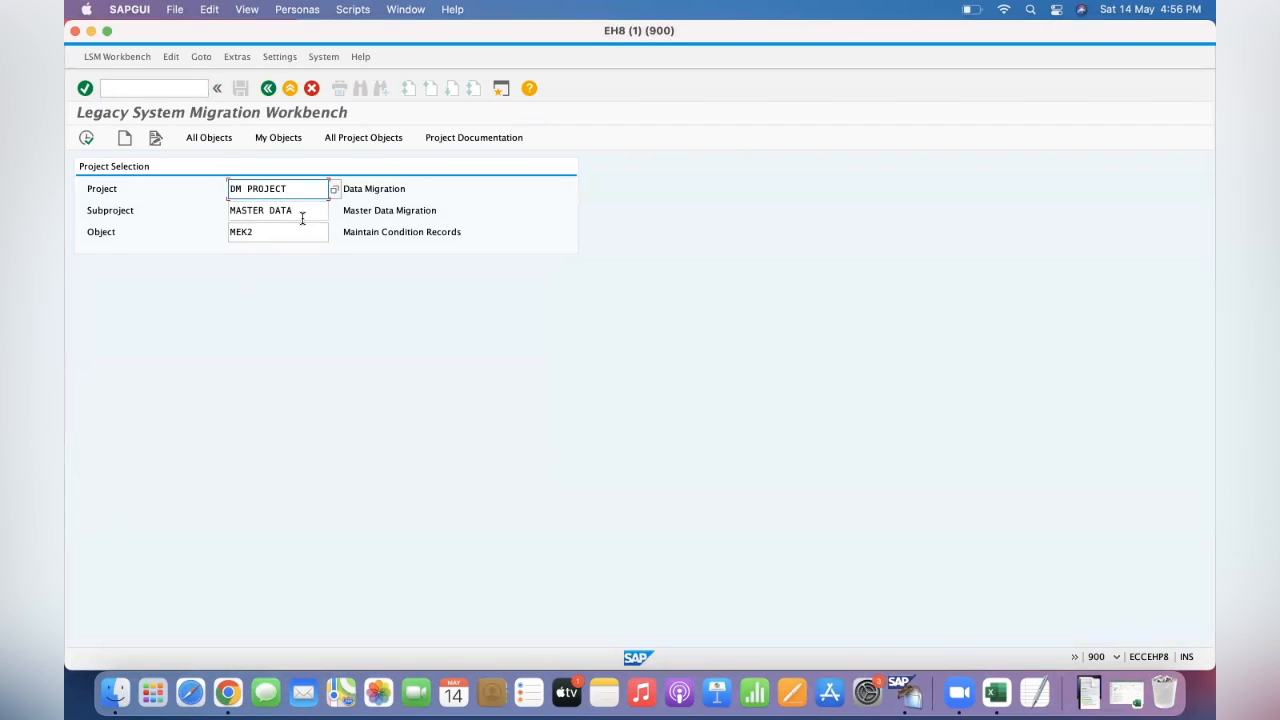
Start Export Project for DM PROJECT from the Extras menu.
{"action": "left_click", "coordinate": [278, 232]}
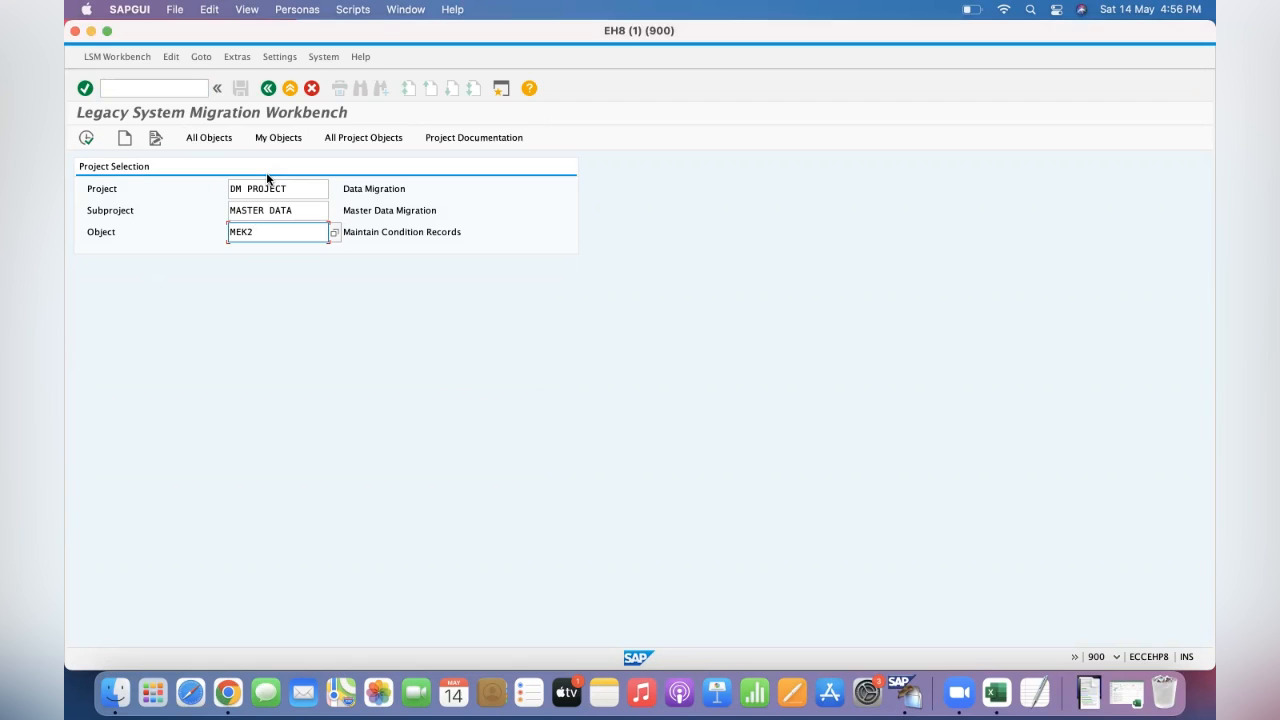
{"action": "left_click", "coordinate": [204, 56]}
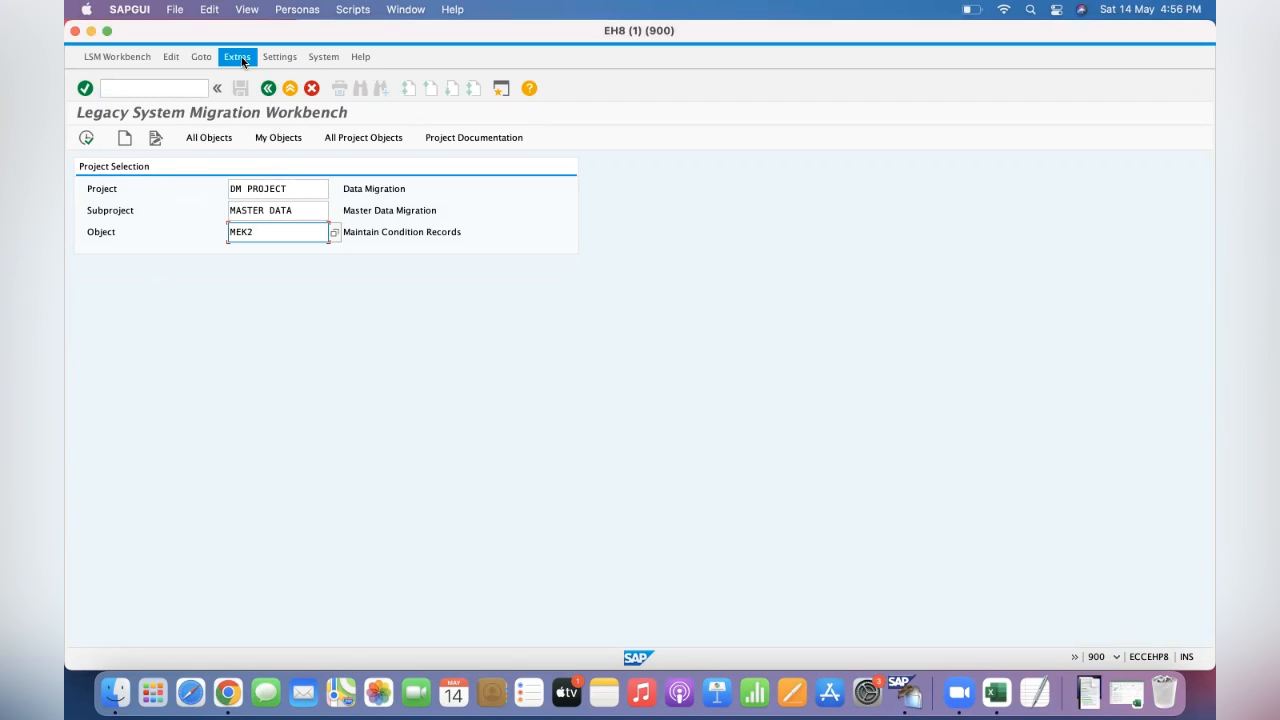
{"action": "left_click", "coordinate": [236, 56]}
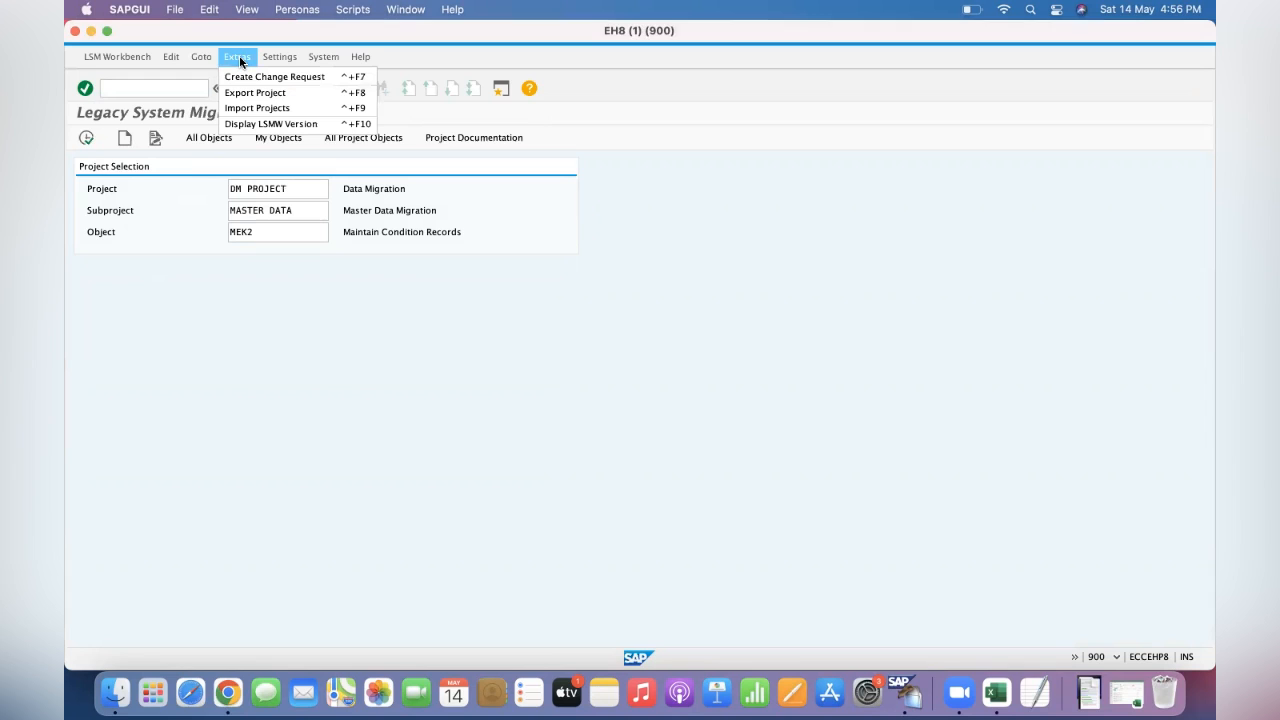
{"action": "mouse_move", "coordinate": [244, 96]}
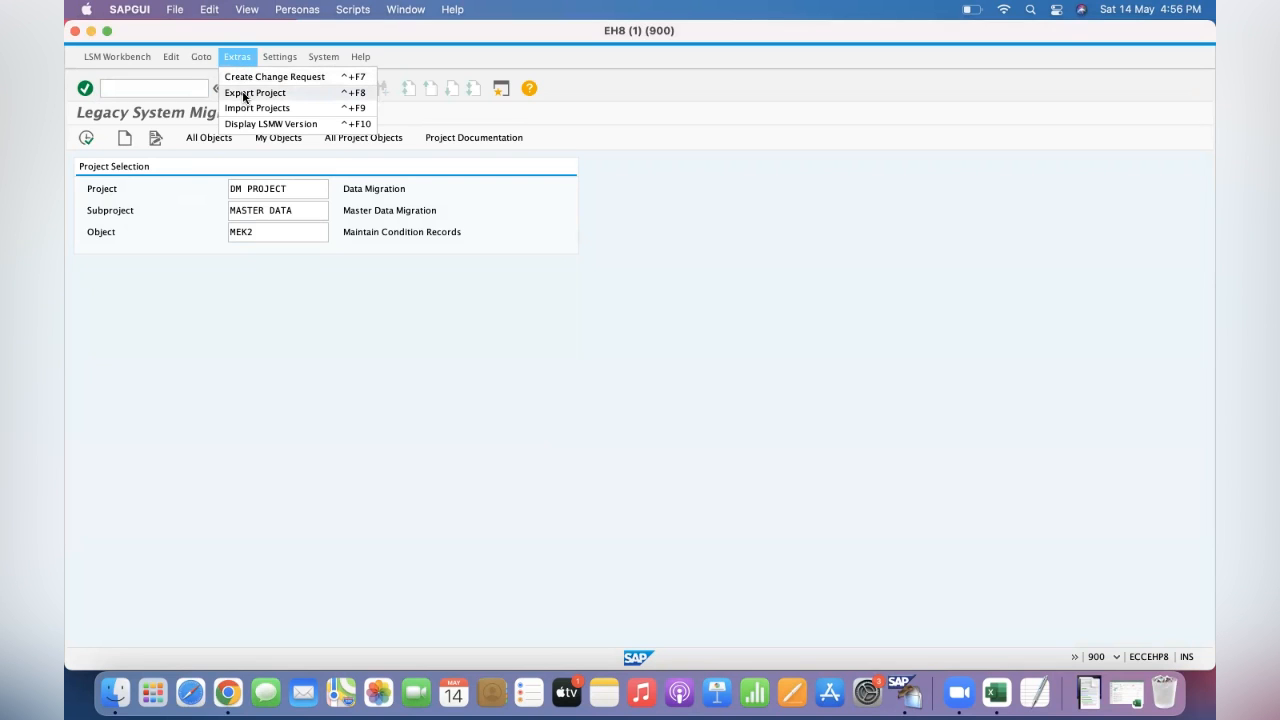
{"action": "left_click", "coordinate": [256, 92]}
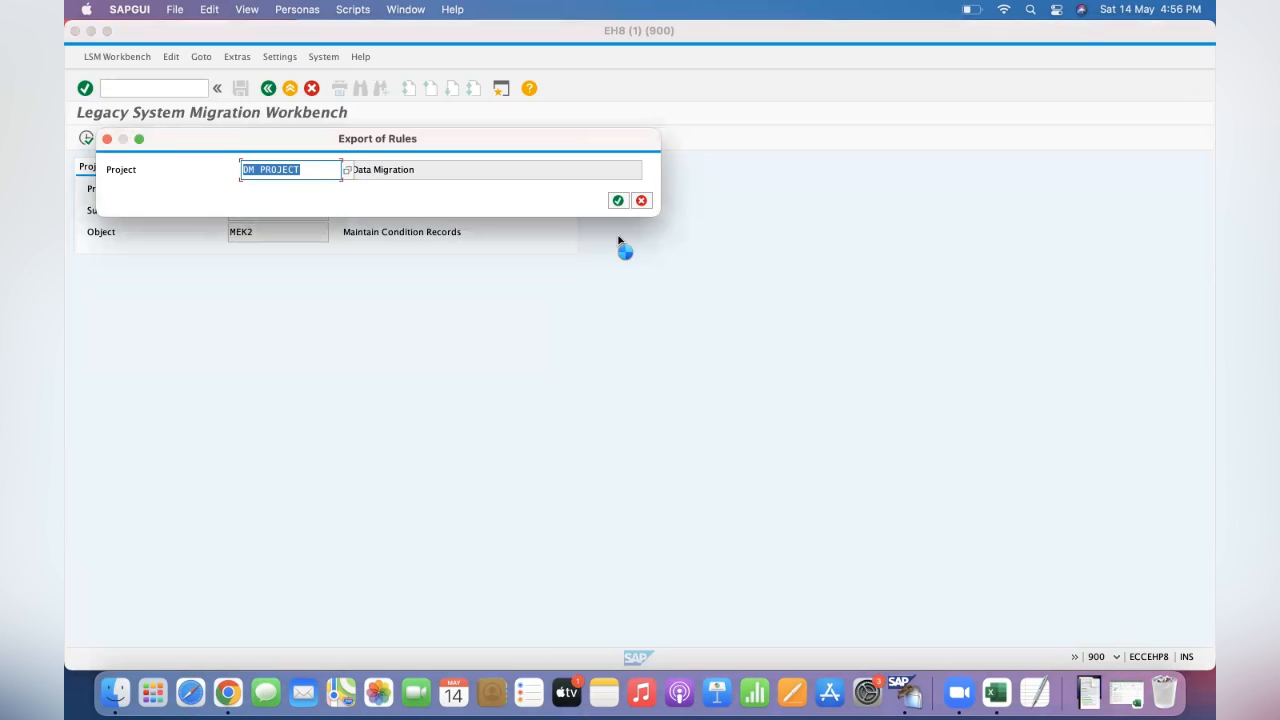
Confirm exporting DM PROJECT rules and dismiss the information message.
{"action": "left_click", "coordinate": [616, 200]}
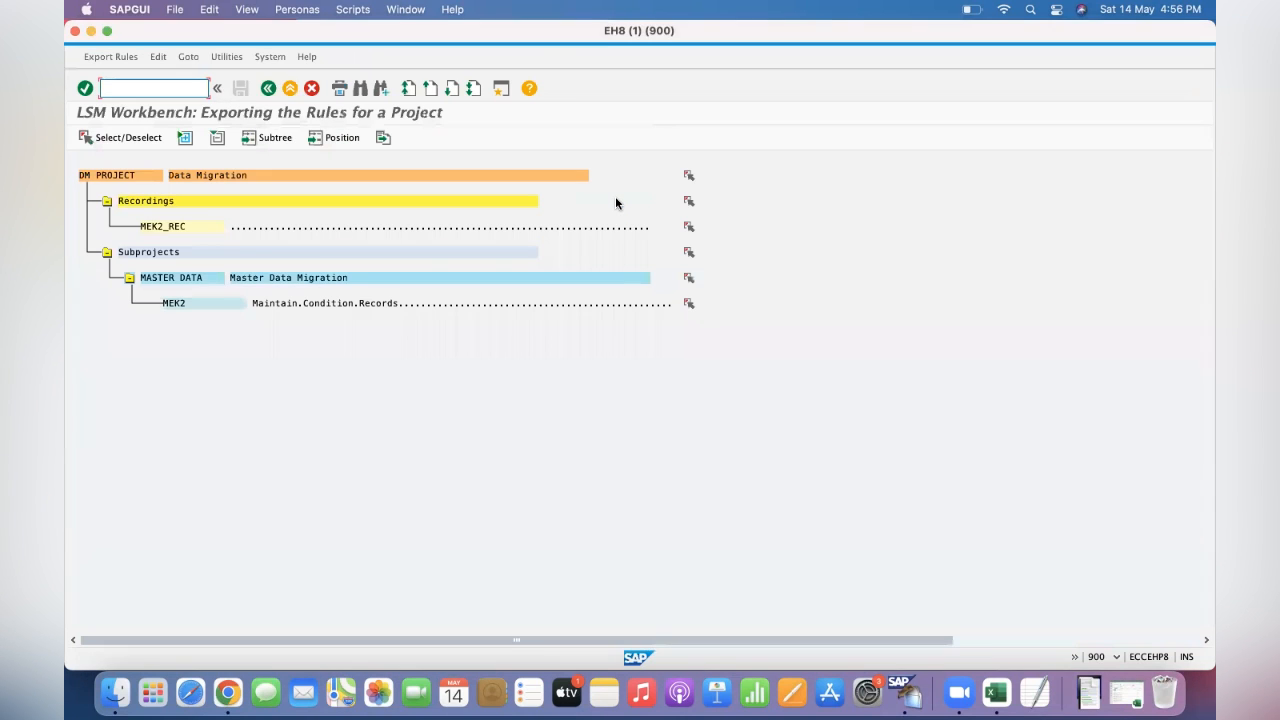
{"action": "mouse_move", "coordinate": [696, 272]}
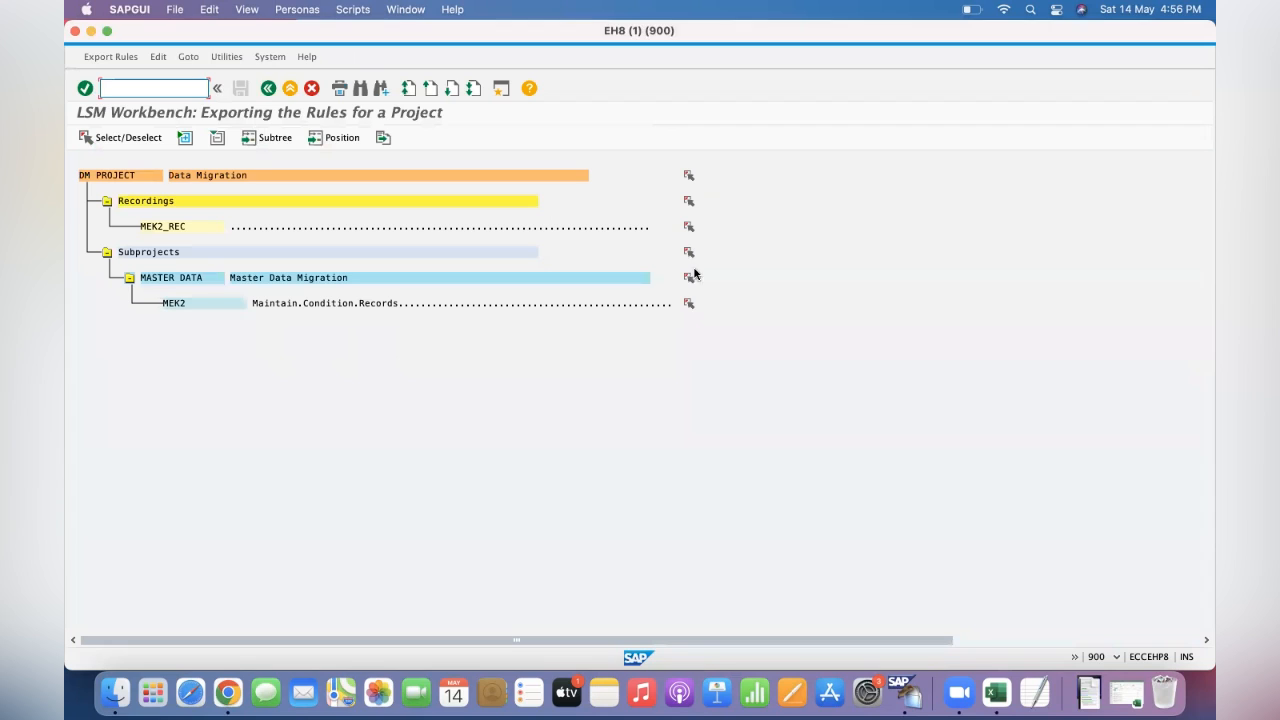
{"action": "mouse_move", "coordinate": [128, 172]}
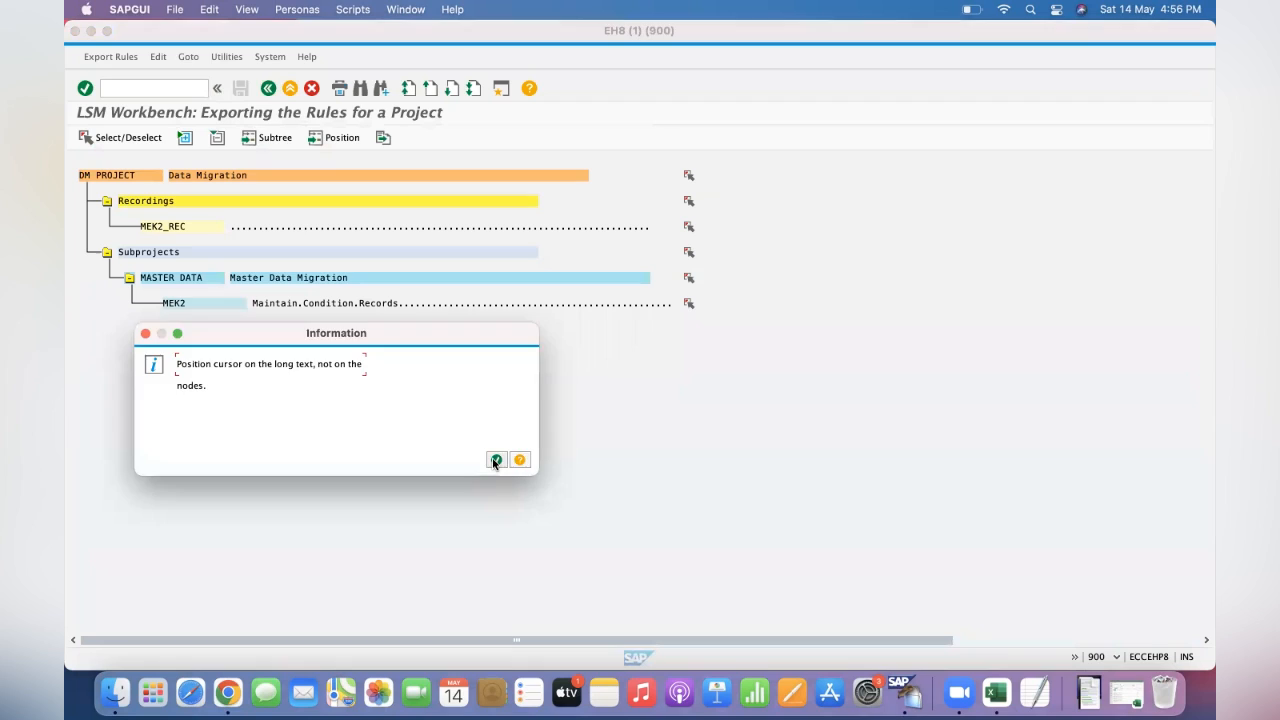
{"action": "left_click", "coordinate": [496, 458]}
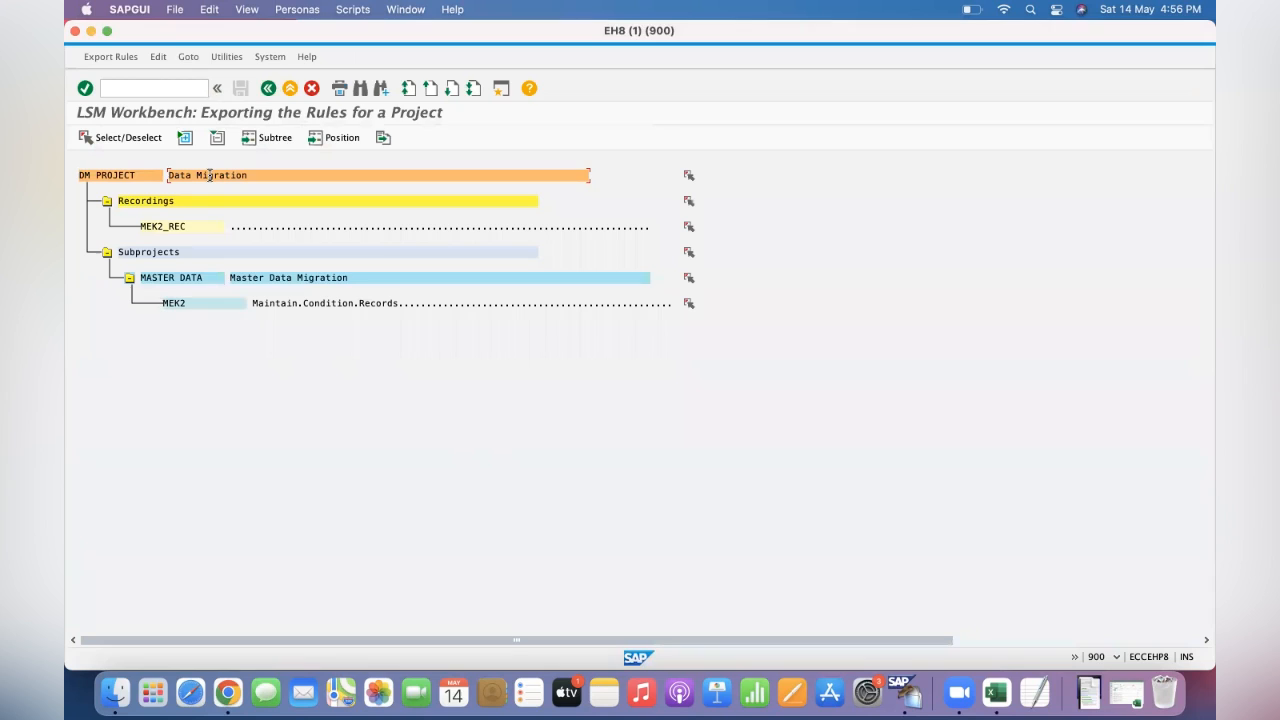
{"action": "mouse_move", "coordinate": [692, 176]}
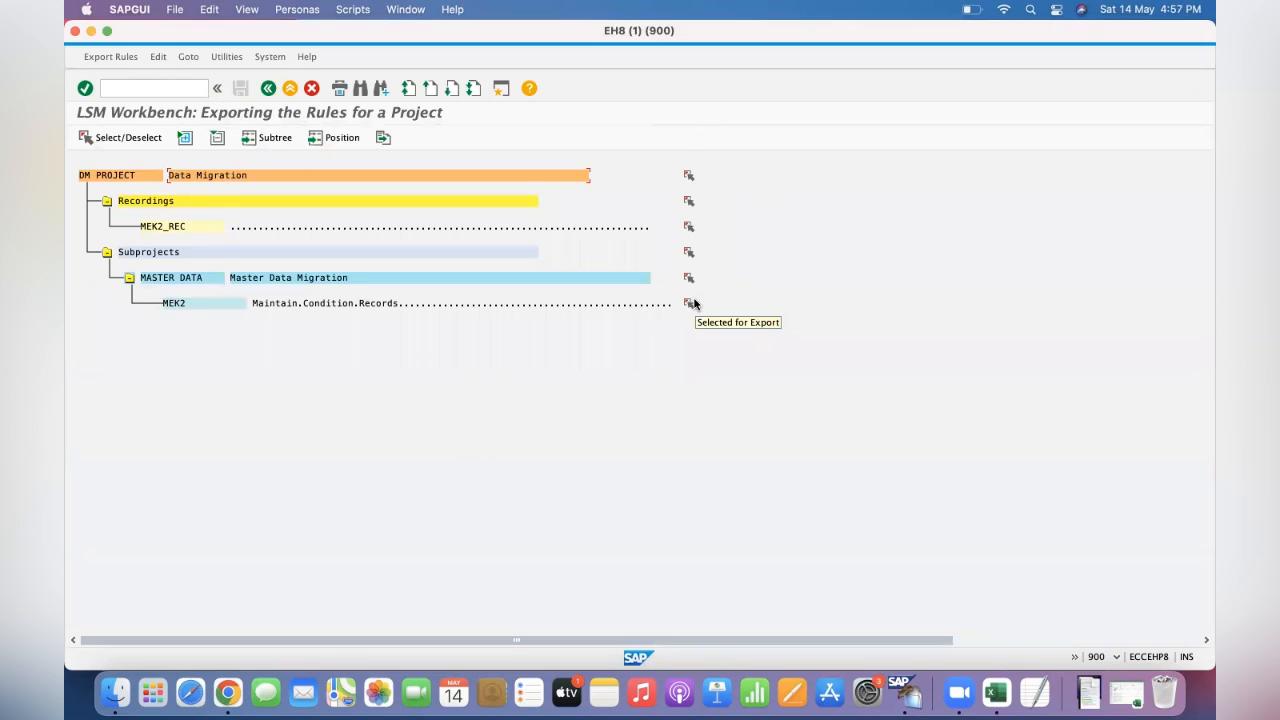
{"action": "mouse_move", "coordinate": [524, 268]}
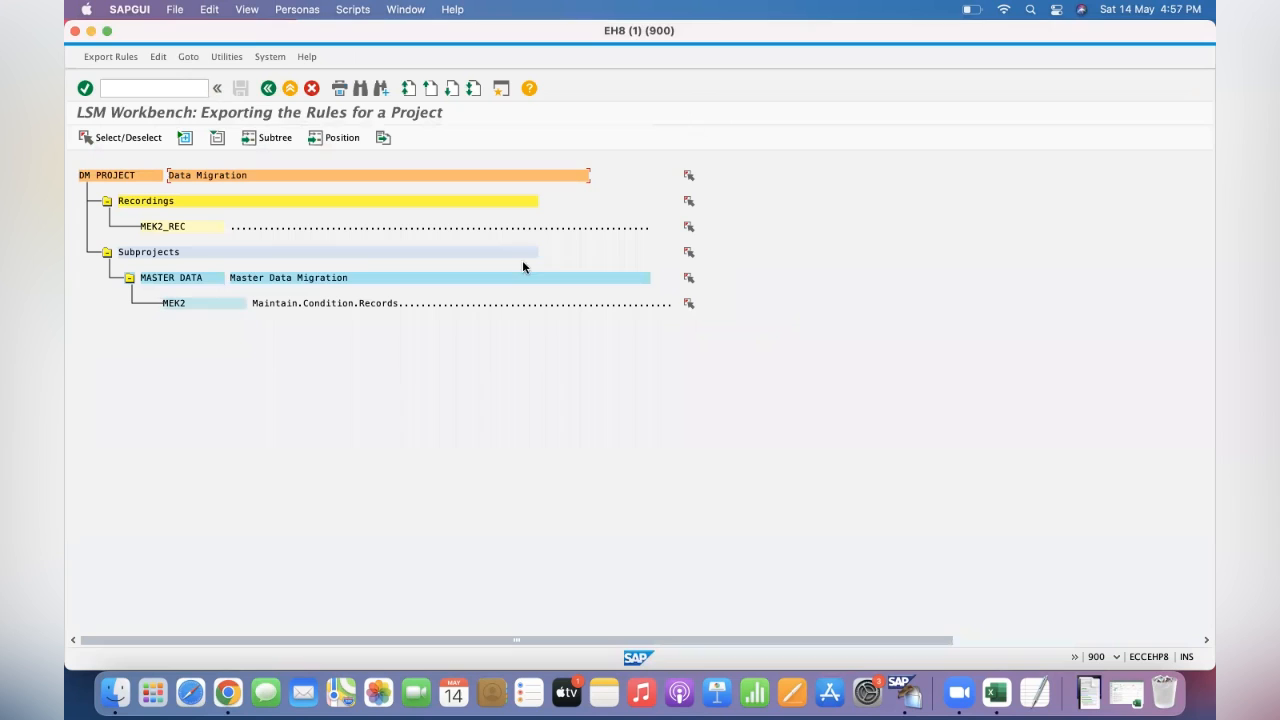
{"action": "mouse_move", "coordinate": [220, 242]}
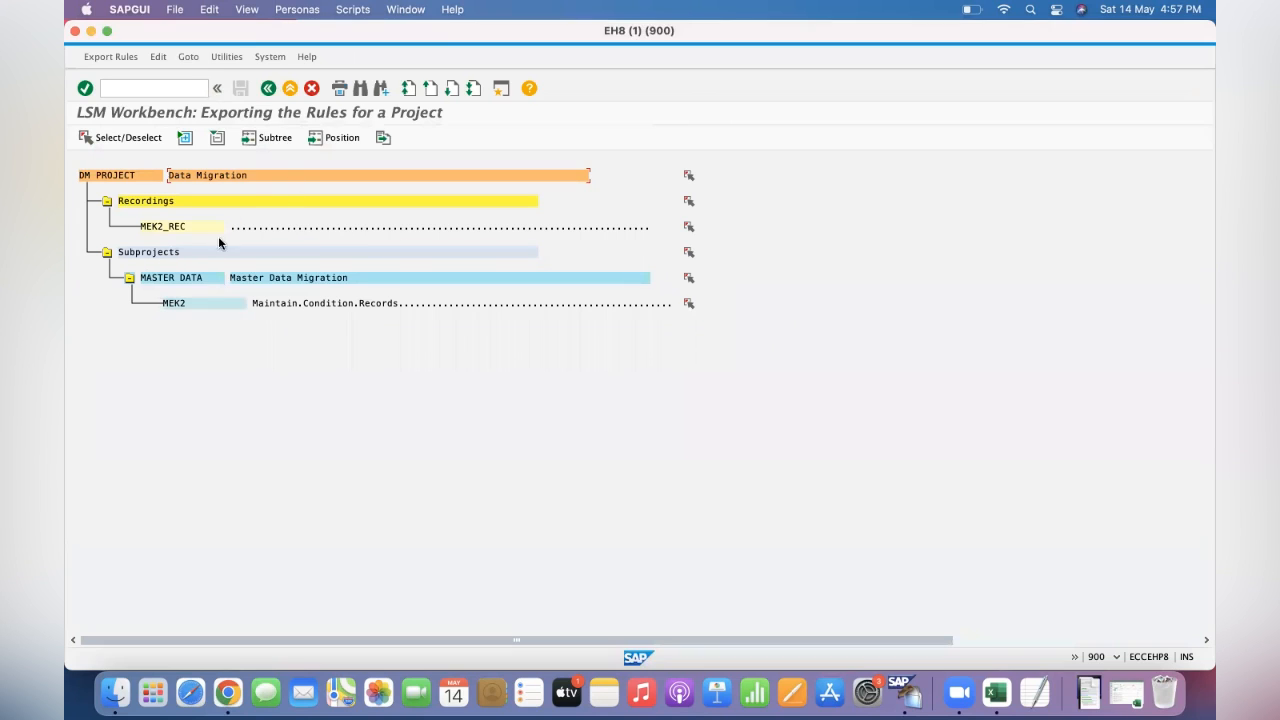
{"action": "mouse_move", "coordinate": [604, 292]}
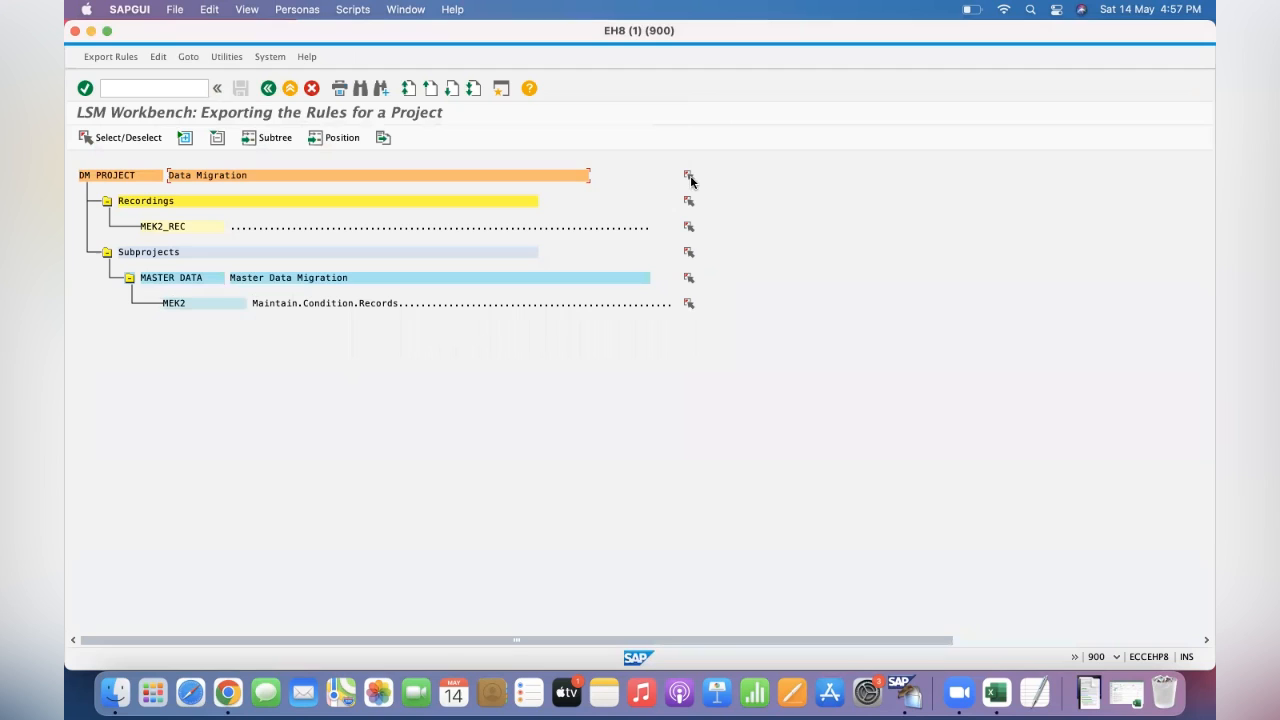
{"action": "mouse_move", "coordinate": [692, 262]}
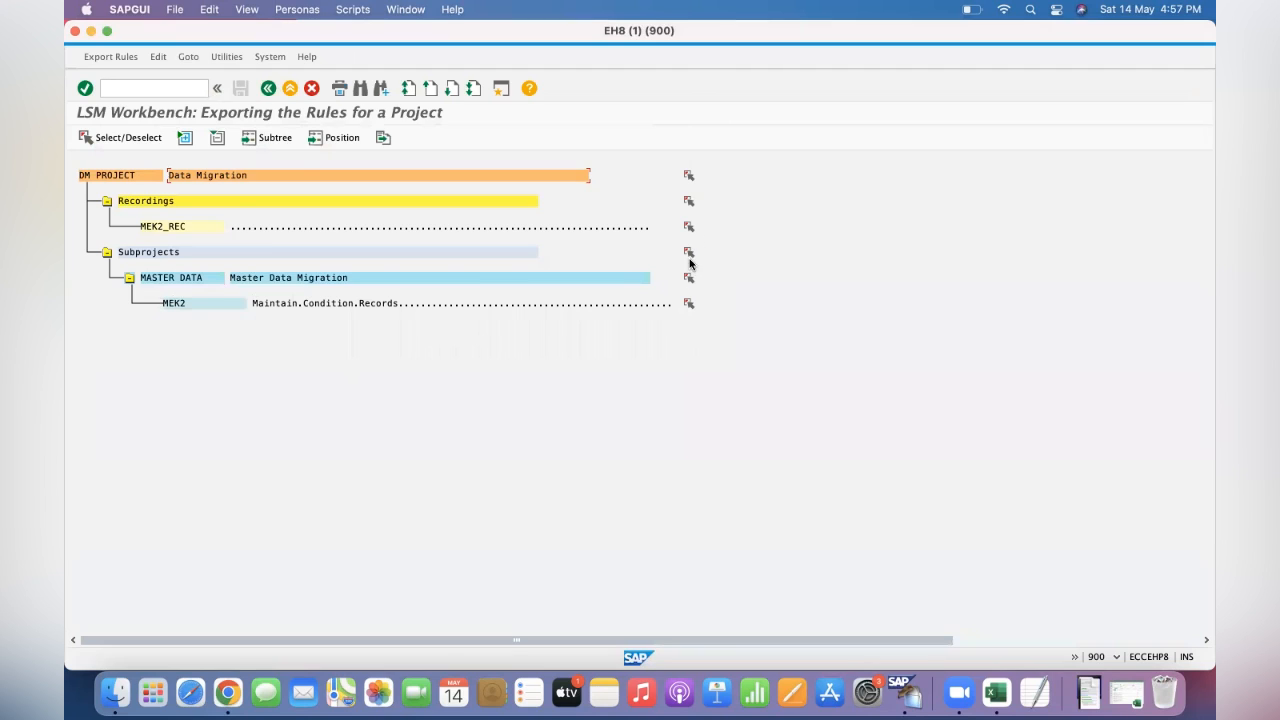
{"action": "mouse_move", "coordinate": [196, 252]}
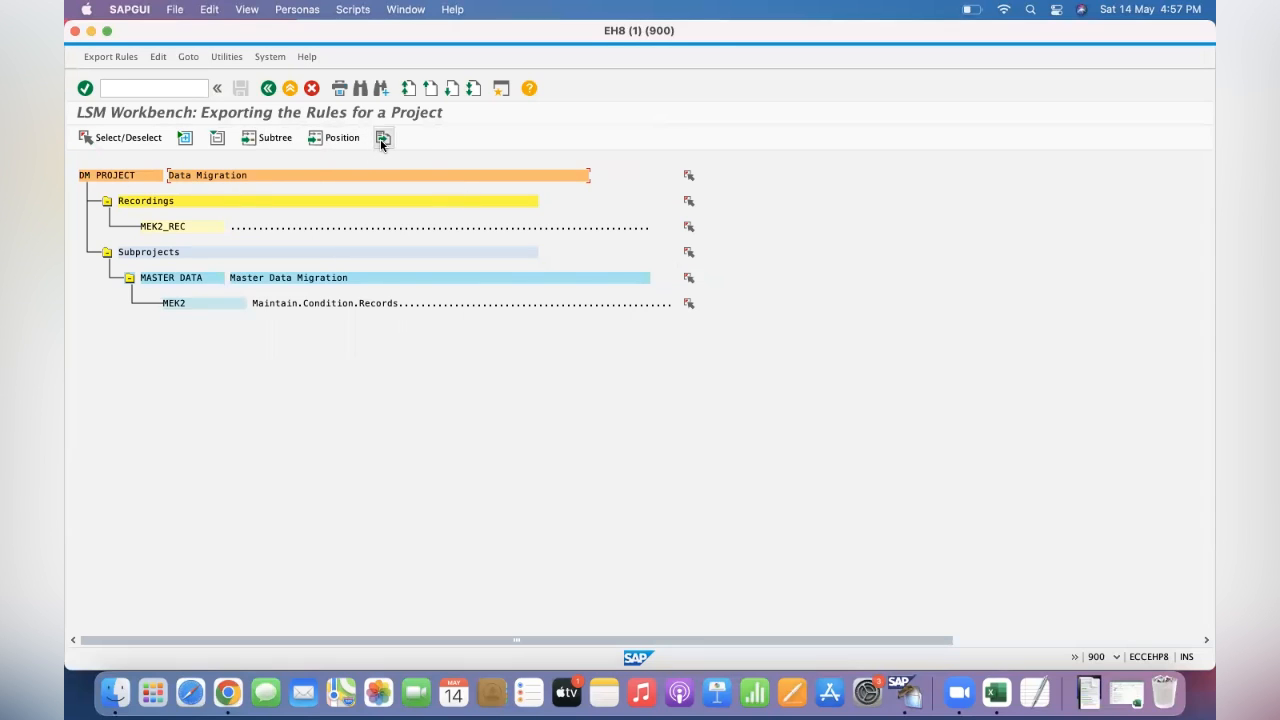
{"action": "mouse_move", "coordinate": [382, 140]}
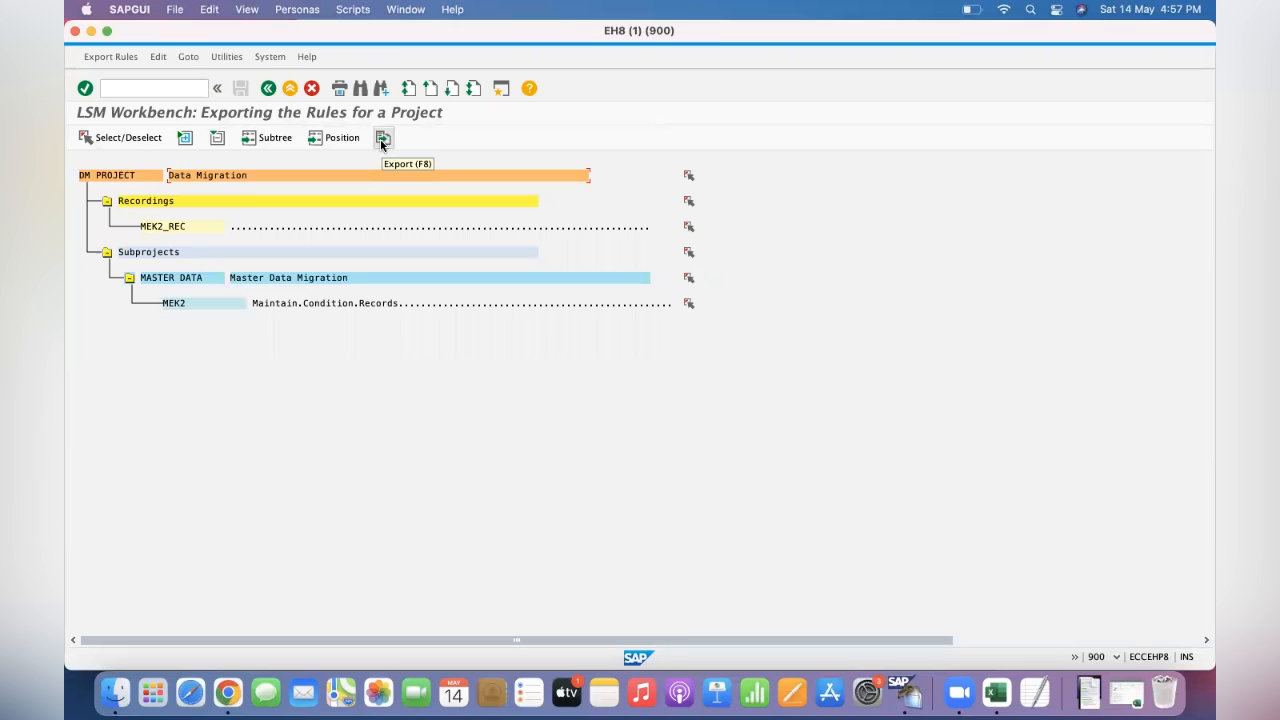
Export the rules to LSMW_EHB_DM PROJECT.txt on the Desktop.
{"action": "left_click", "coordinate": [382, 136]}
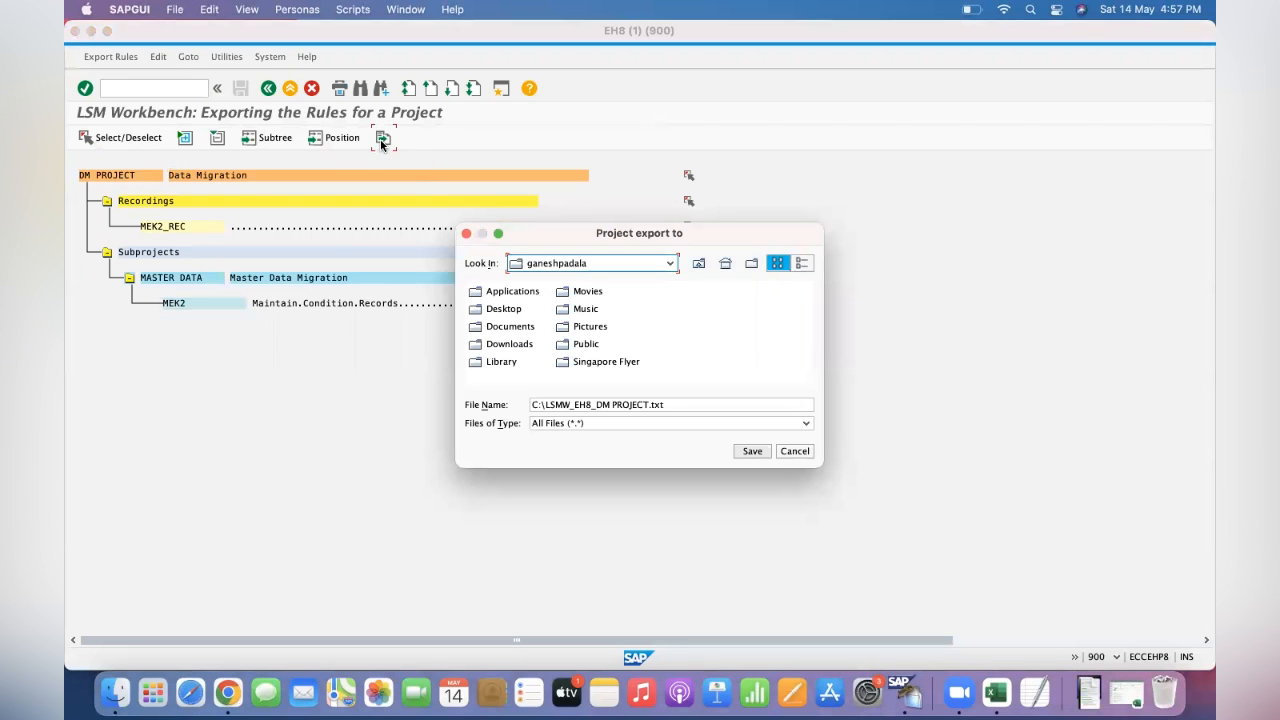
{"action": "mouse_move", "coordinate": [496, 344]}
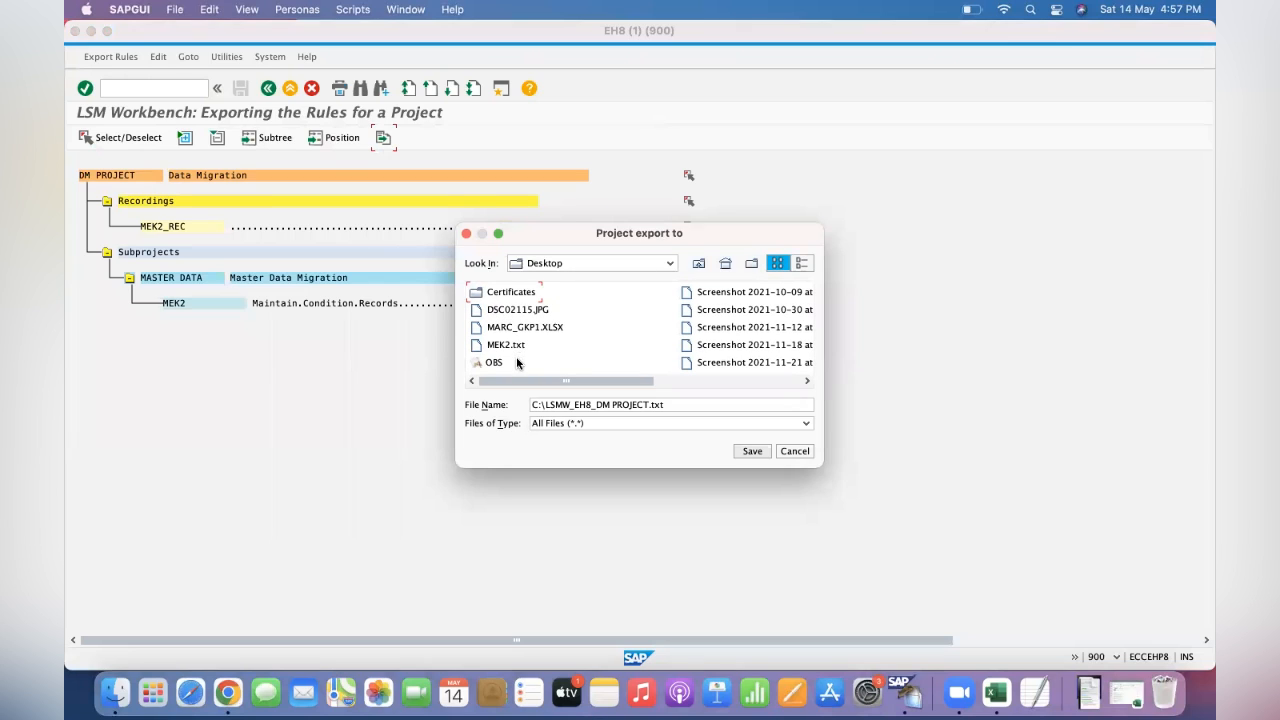
{"action": "left_click", "coordinate": [672, 404]}
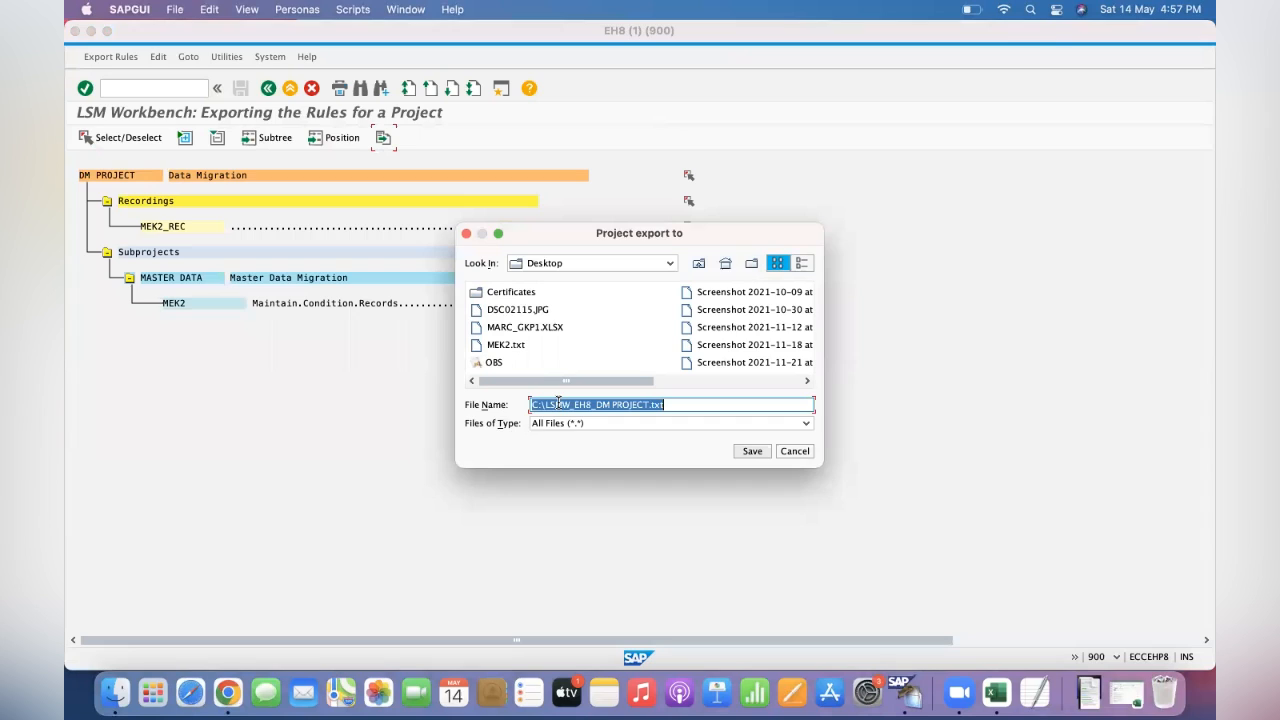
{"action": "mouse_move", "coordinate": [590, 444]}
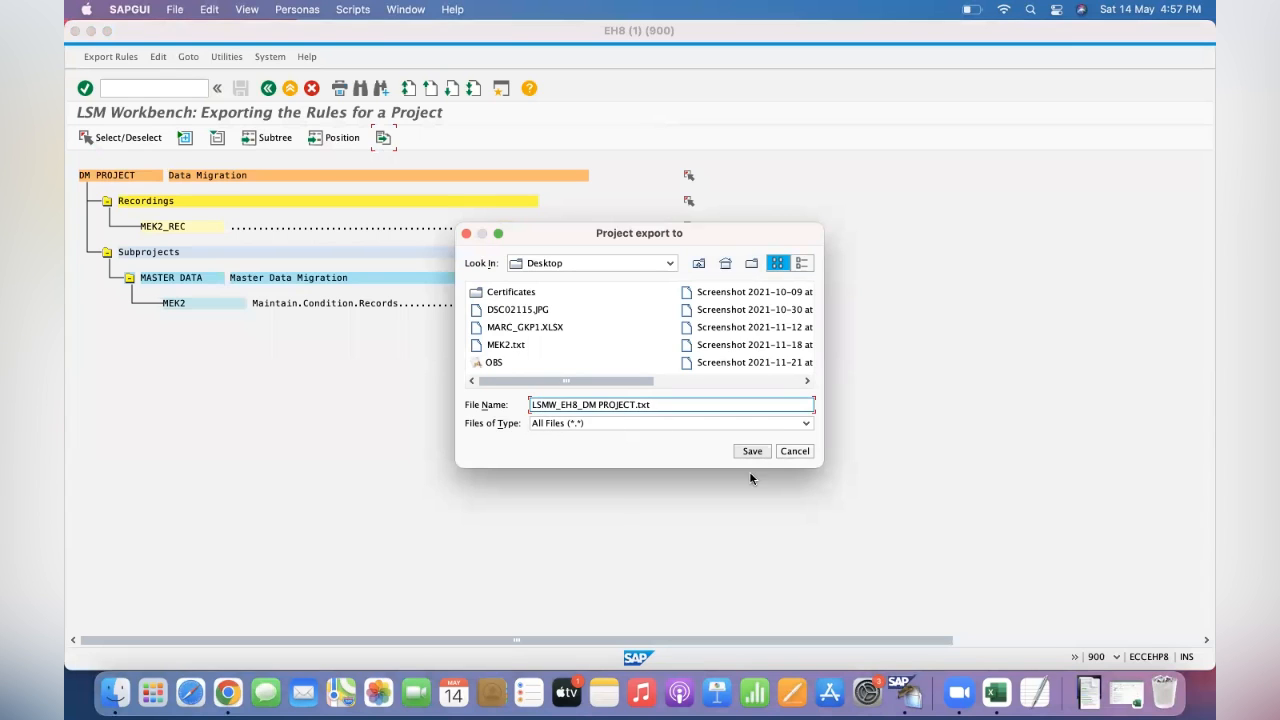
{"action": "mouse_move", "coordinate": [752, 452]}
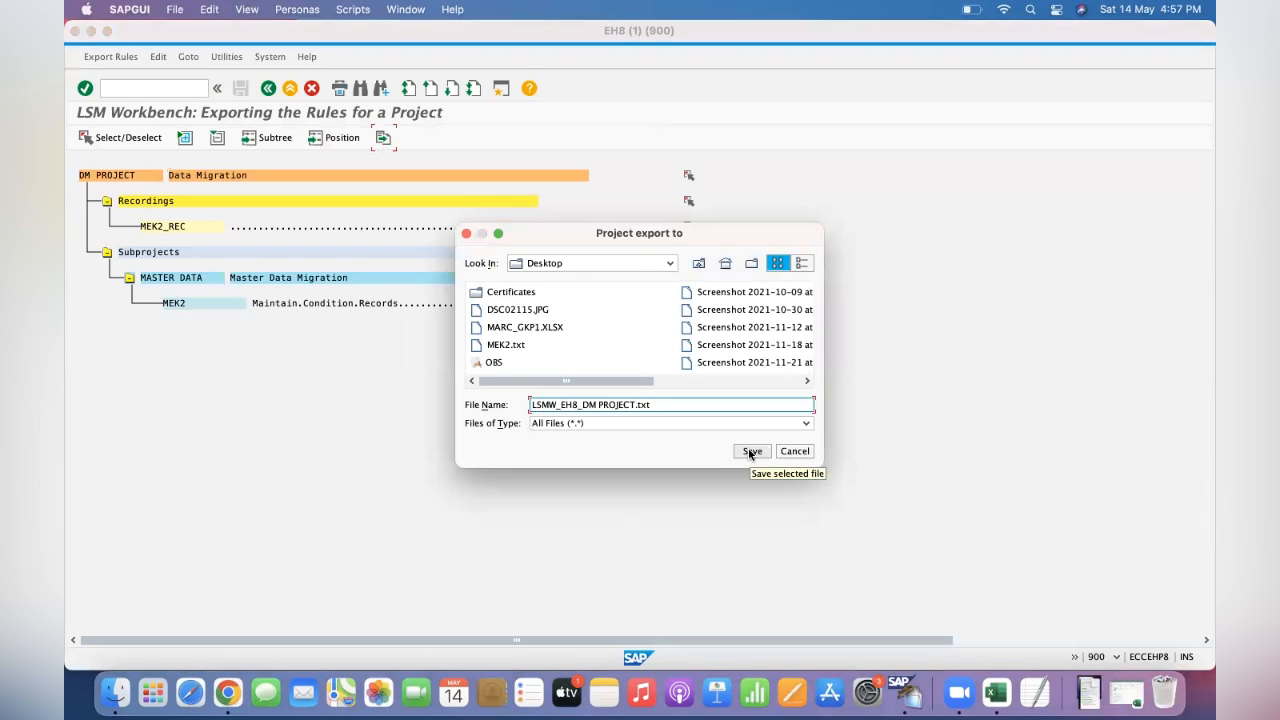
{"action": "left_click", "coordinate": [752, 452]}
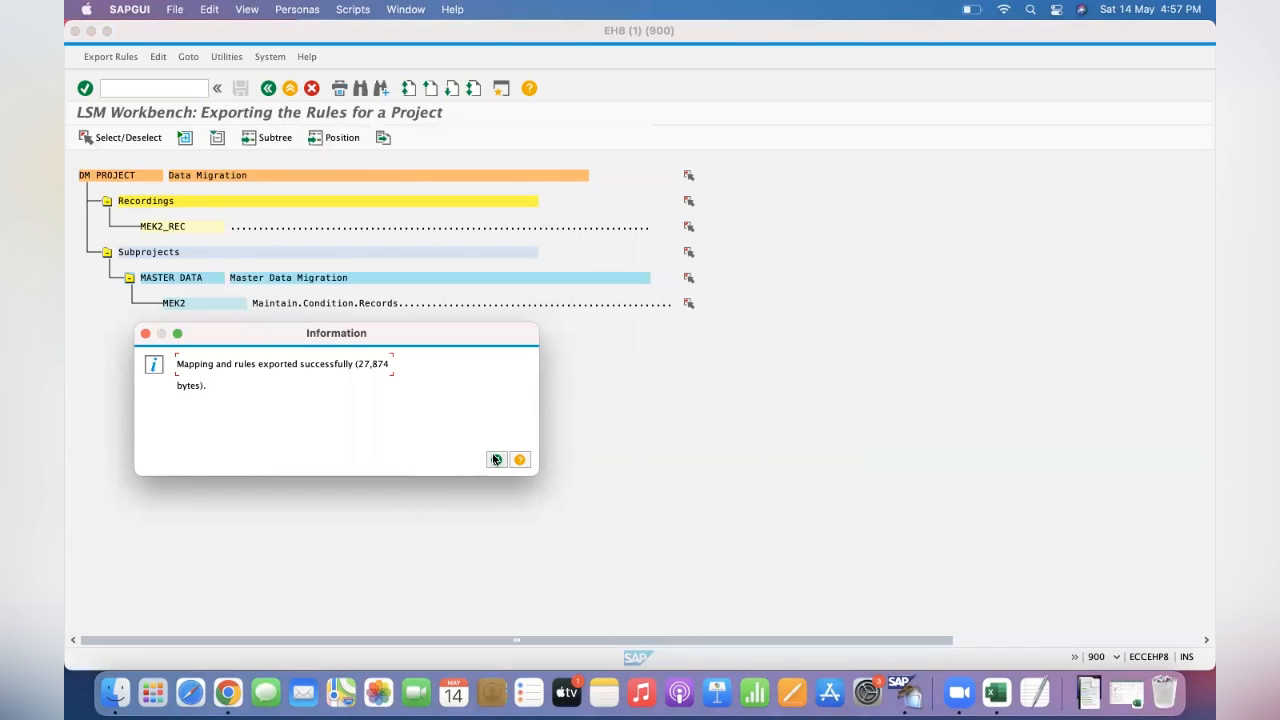
Acknowledge the export success message and leave the migration workbench.
{"action": "left_click", "coordinate": [496, 458]}
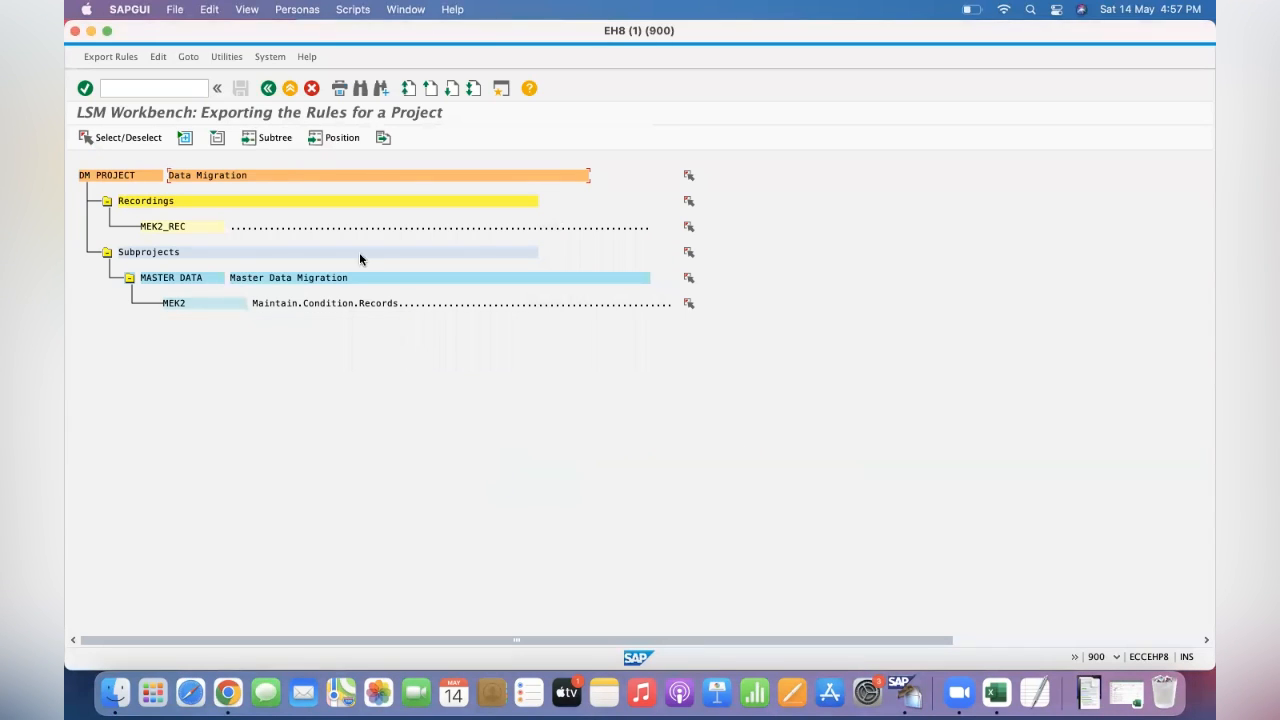
{"action": "left_click", "coordinate": [266, 88]}
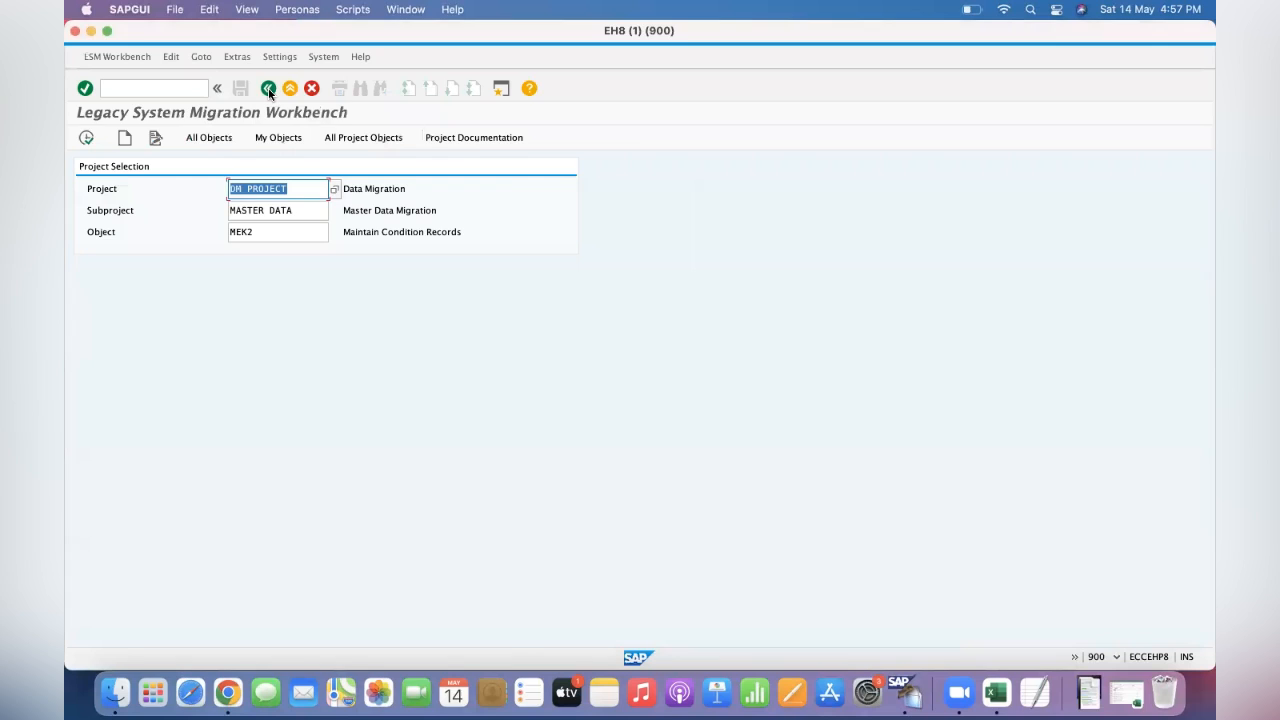
{"action": "left_click", "coordinate": [268, 88]}
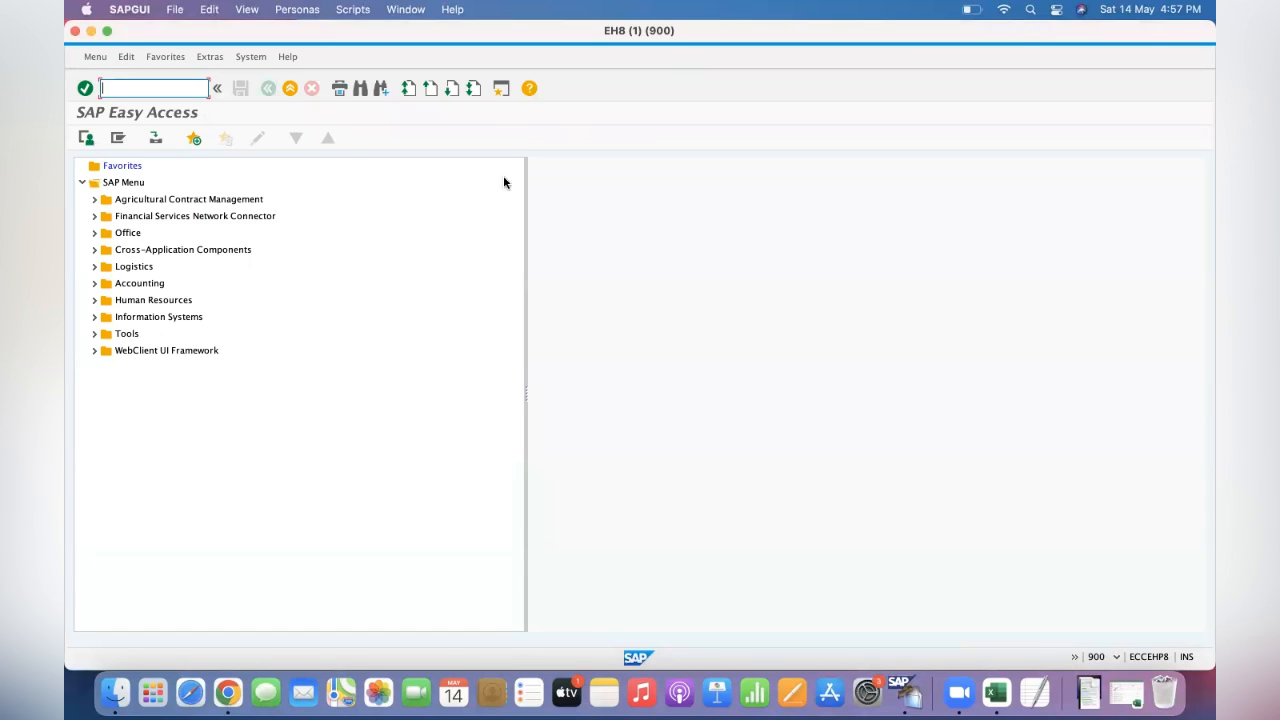
{"action": "mouse_move", "coordinate": [836, 104]}
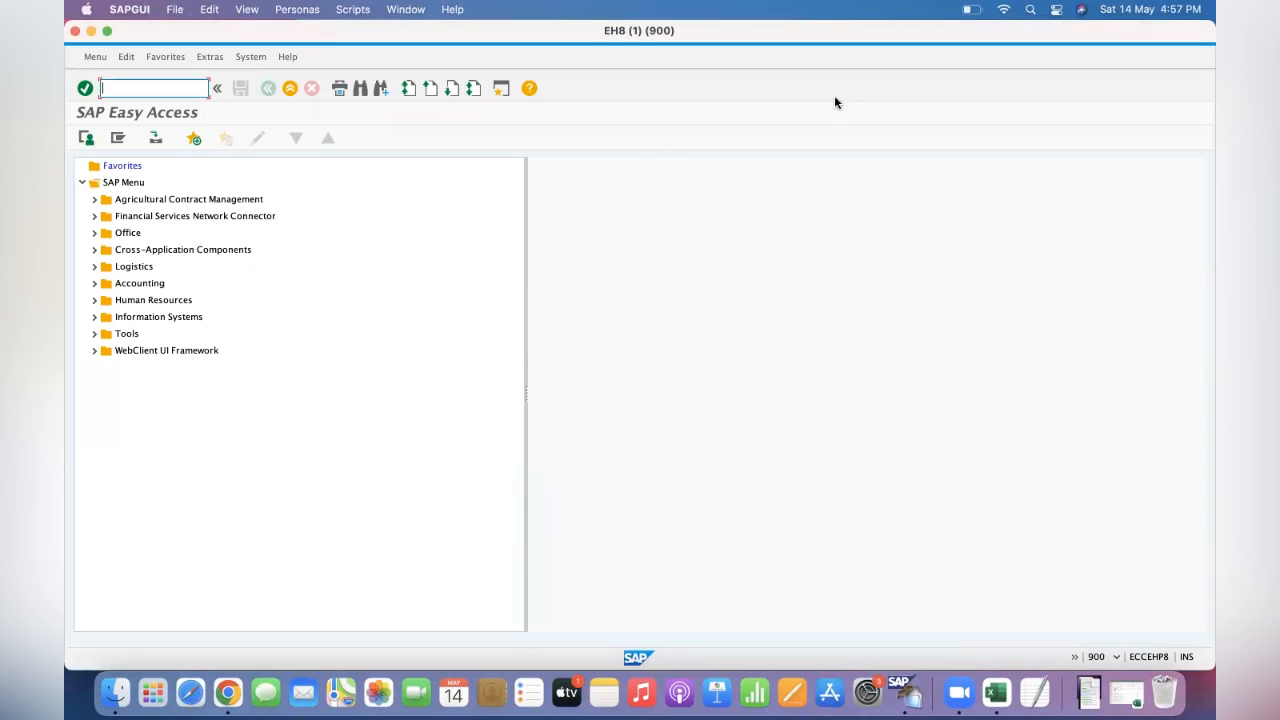
{"action": "mouse_move", "coordinate": [142, 88]}
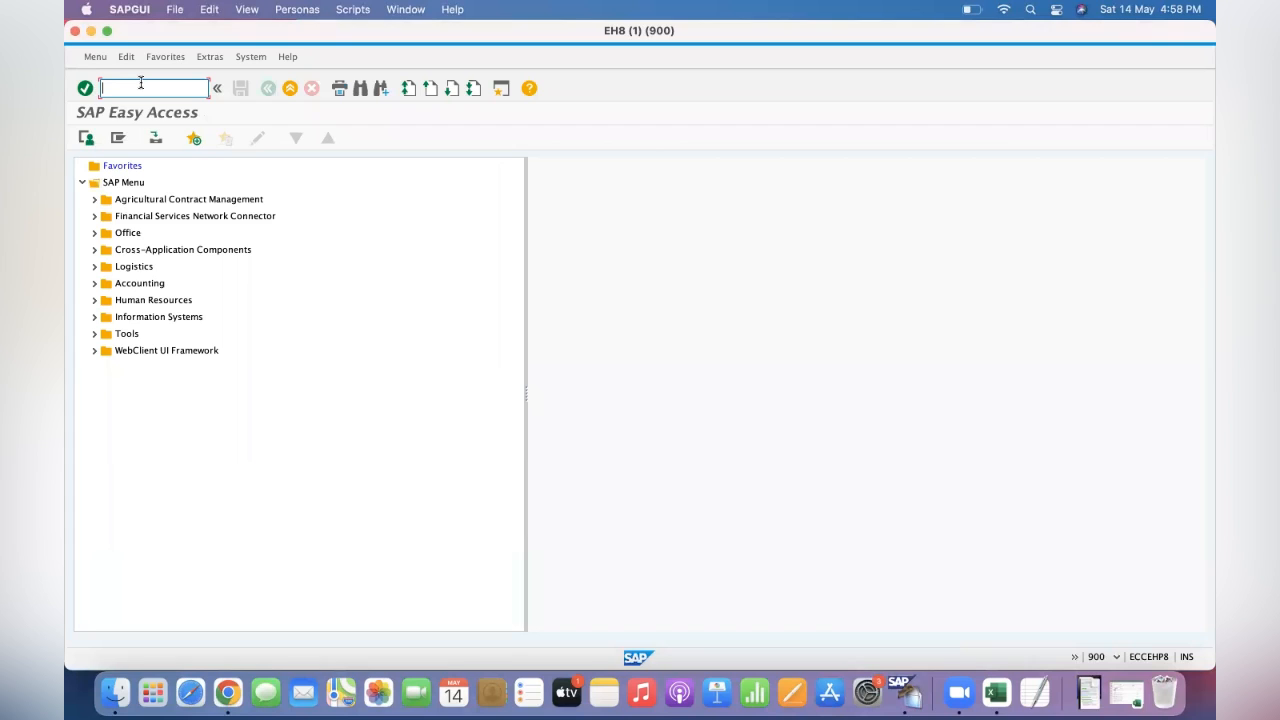
Reopen the workbench via /NLSMW on DM PROJECT and list the Extras functions.
{"action": "type", "text": "/NLSMW"}
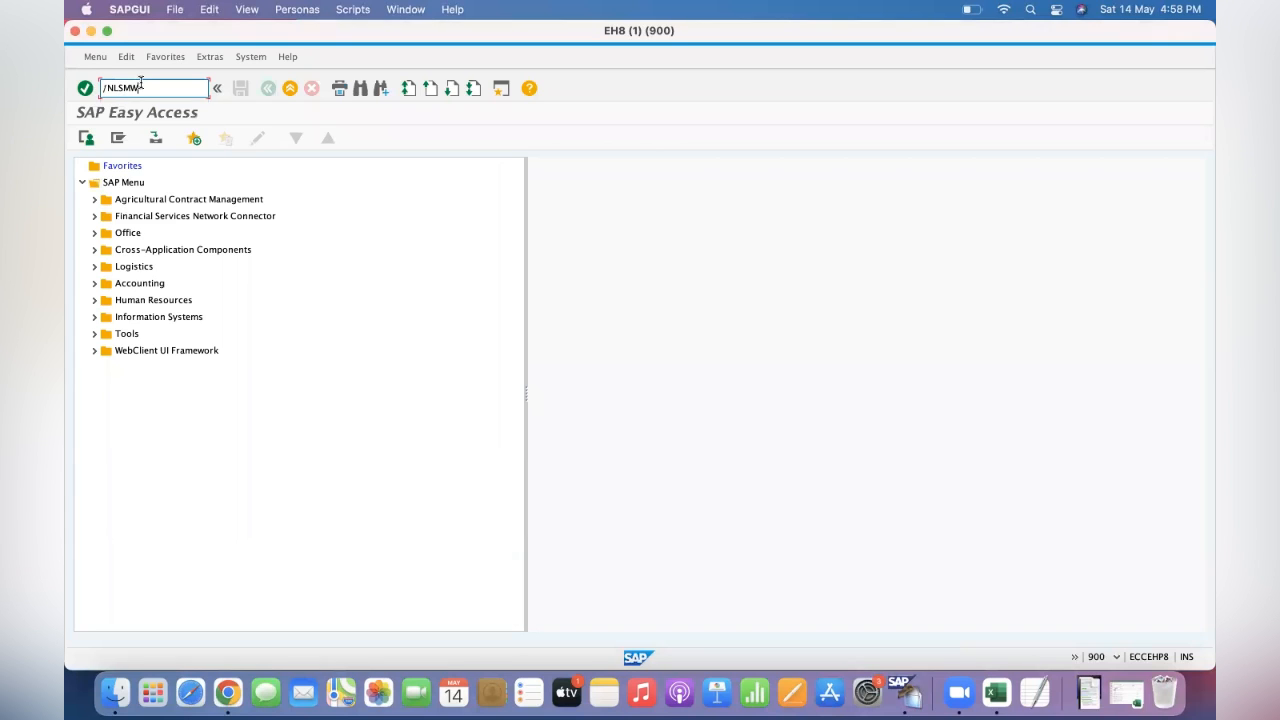
{"action": "key", "text": "Enter"}
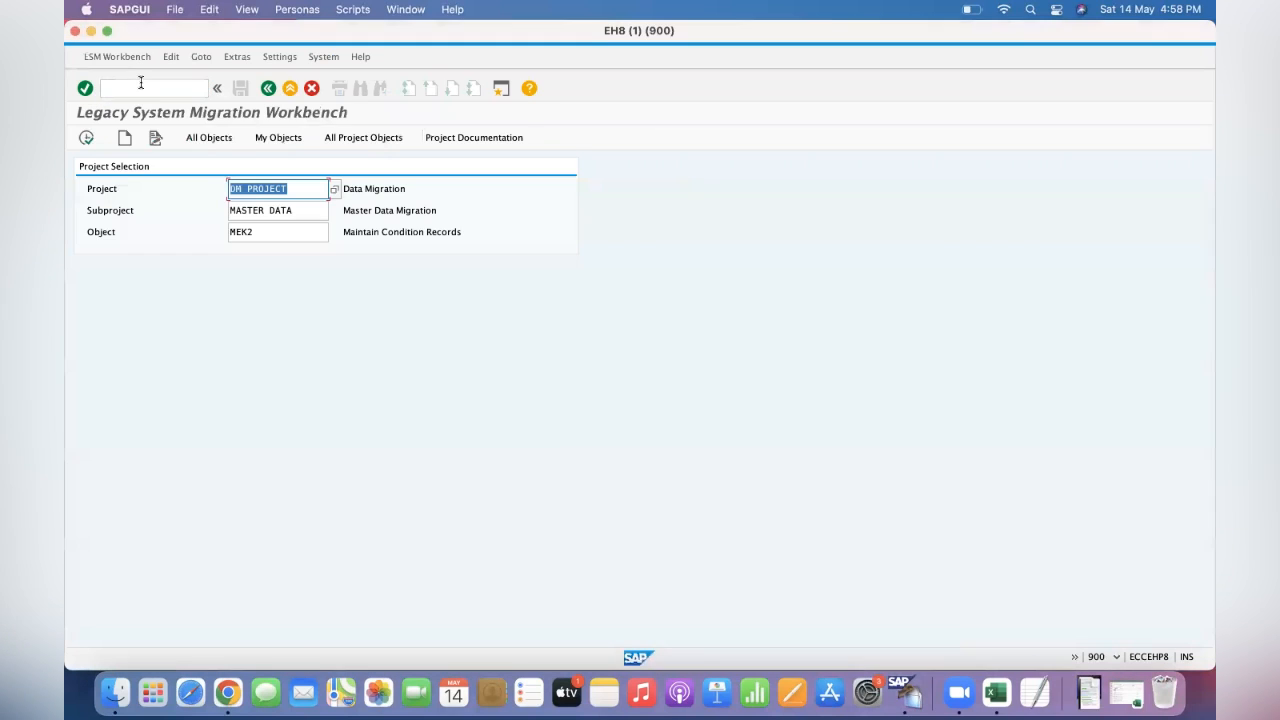
{"action": "mouse_move", "coordinate": [316, 188]}
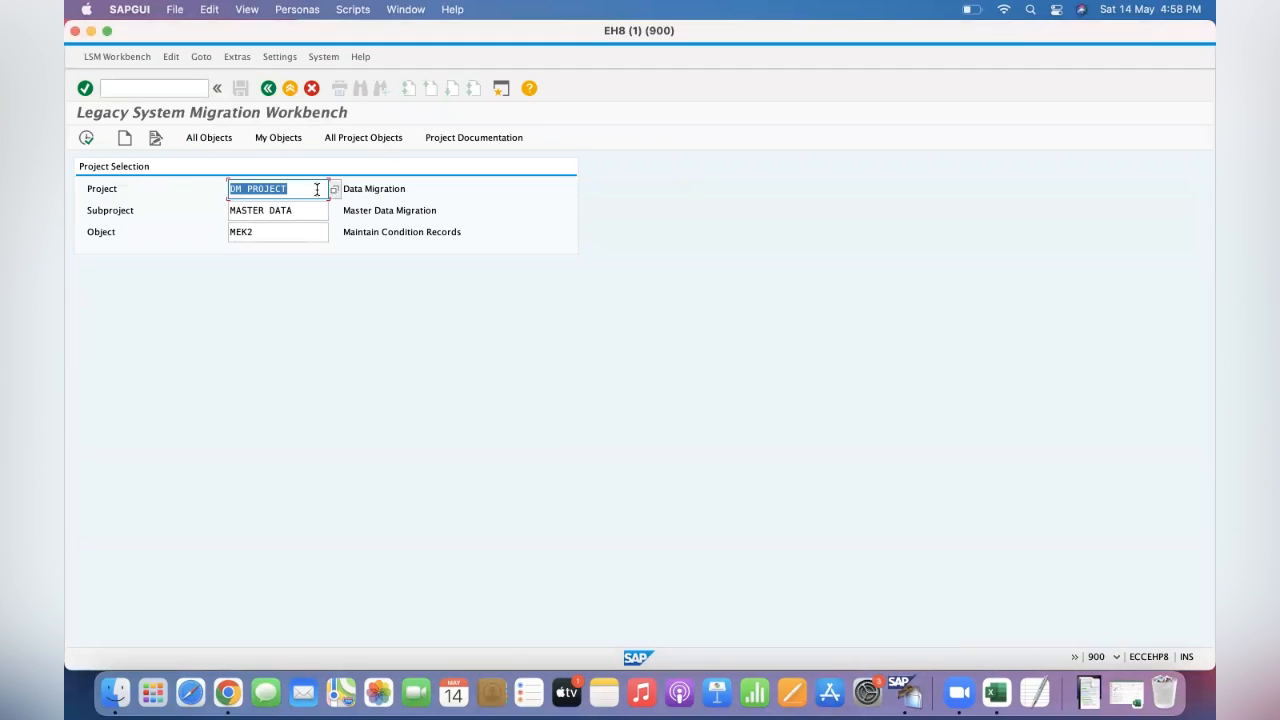
{"action": "left_click", "coordinate": [258, 188]}
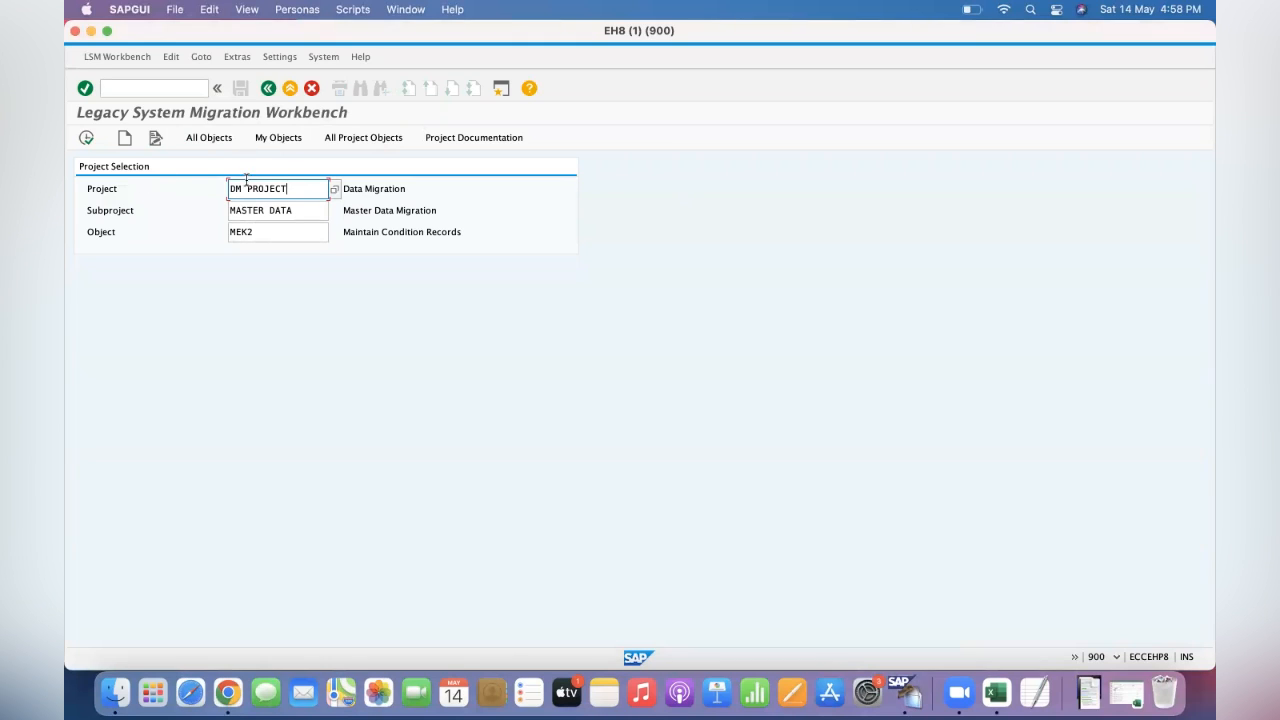
{"action": "left_click", "coordinate": [236, 56]}
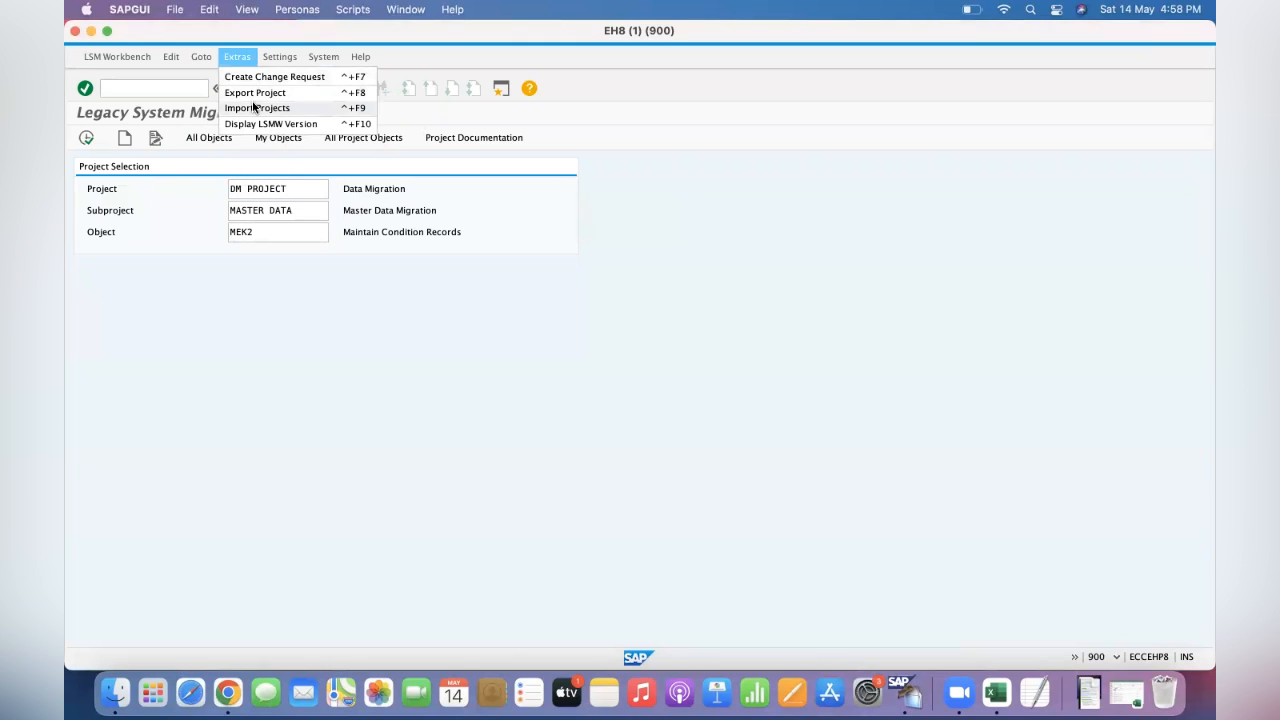
Import LSMW_EHB_DM PROJECT.txt via Import Projects and acknowledge the explanation.
{"action": "left_click", "coordinate": [258, 108]}
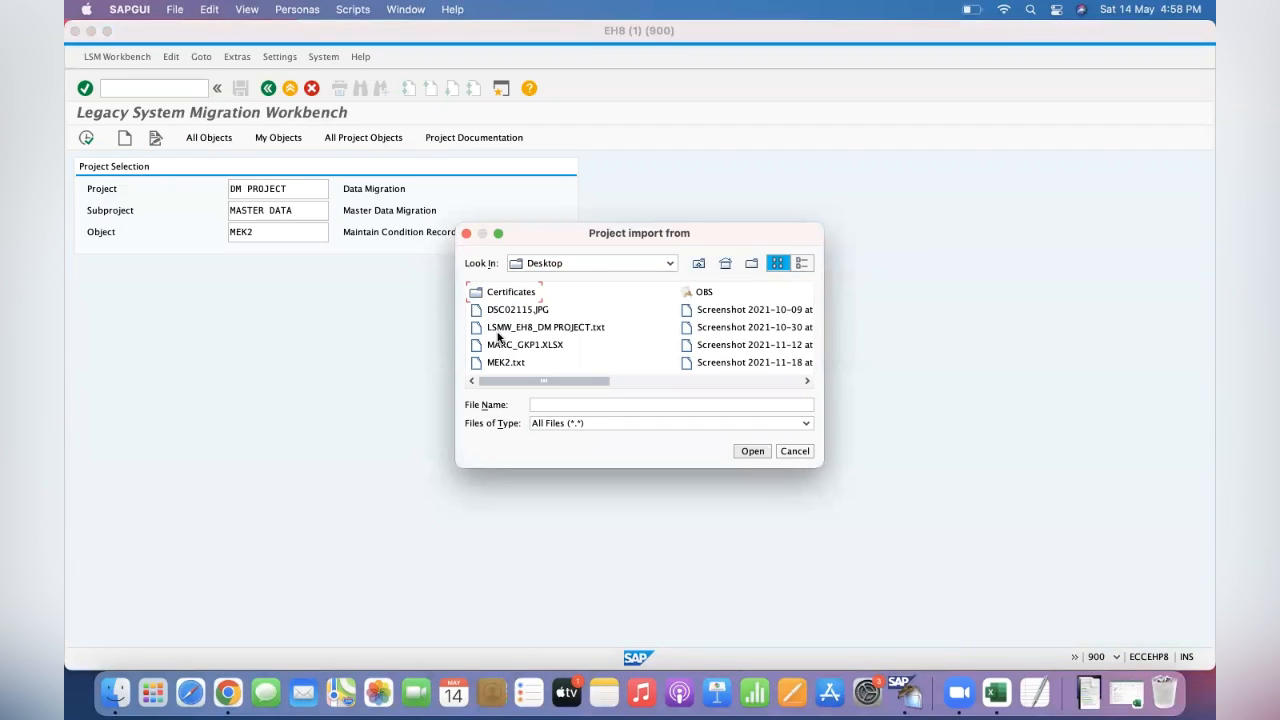
{"action": "left_click", "coordinate": [540, 328]}
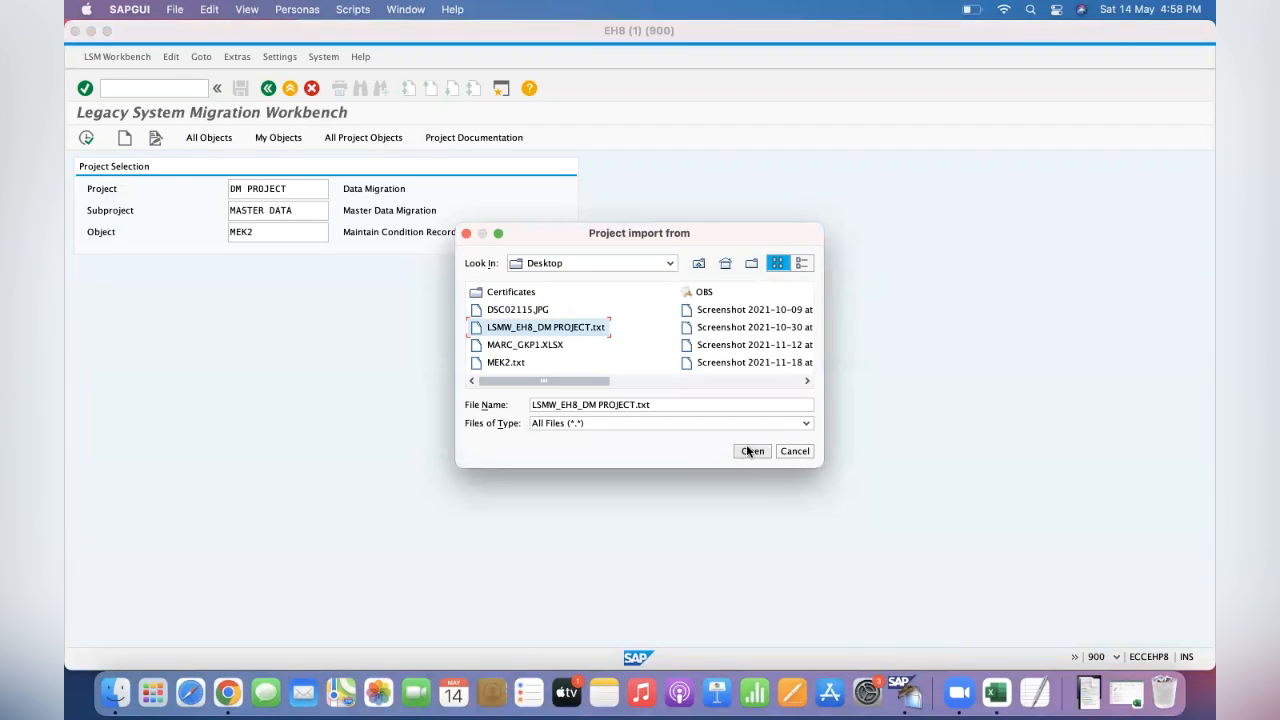
{"action": "left_click", "coordinate": [752, 452]}
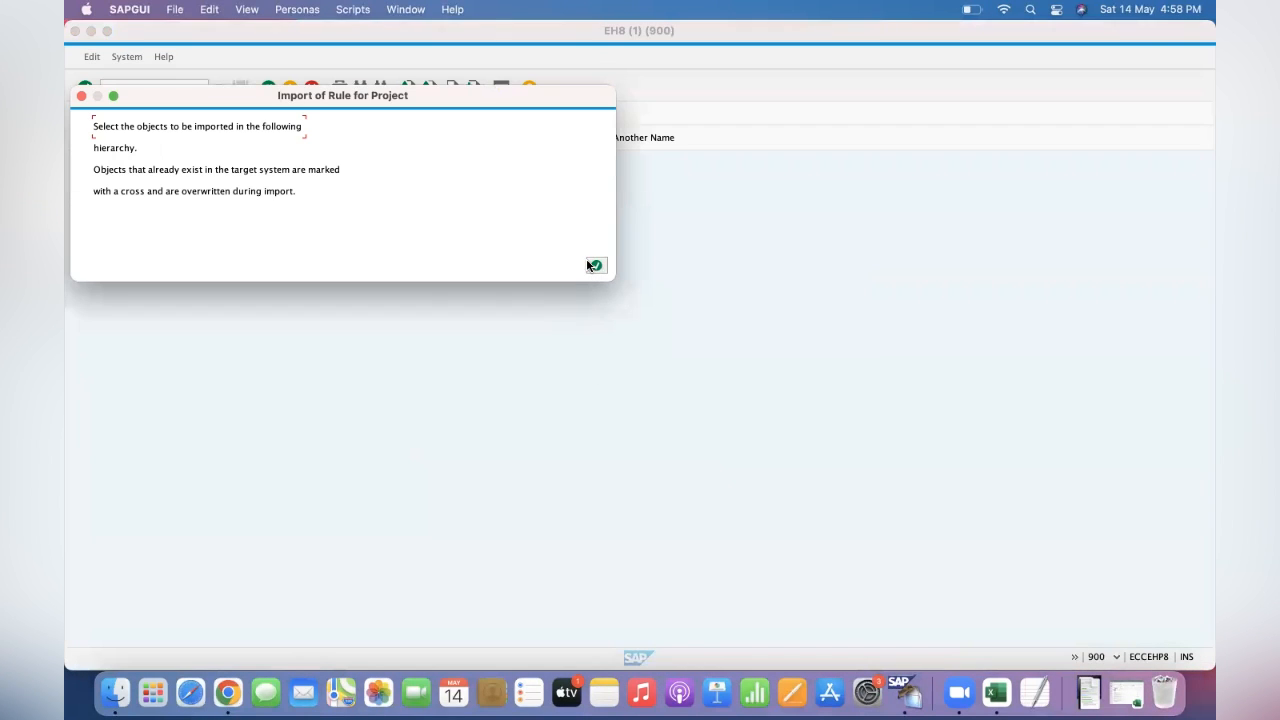
{"action": "mouse_move", "coordinate": [570, 268]}
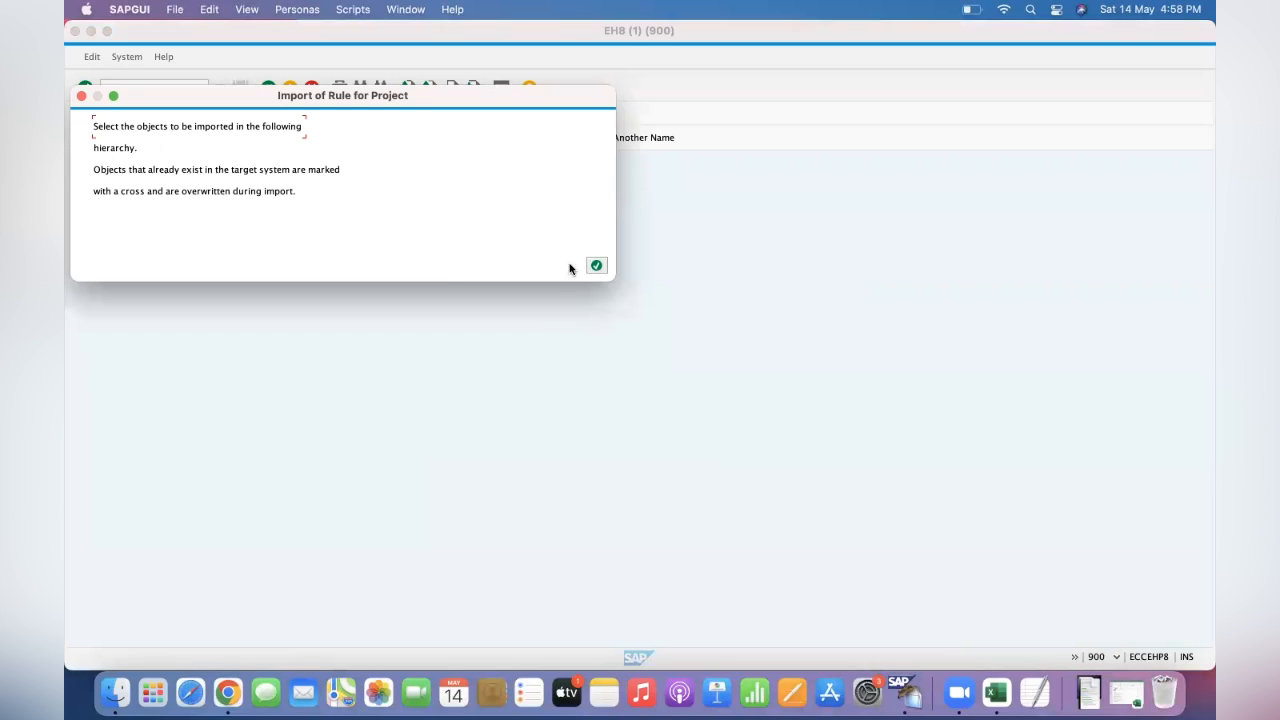
{"action": "mouse_move", "coordinate": [462, 276]}
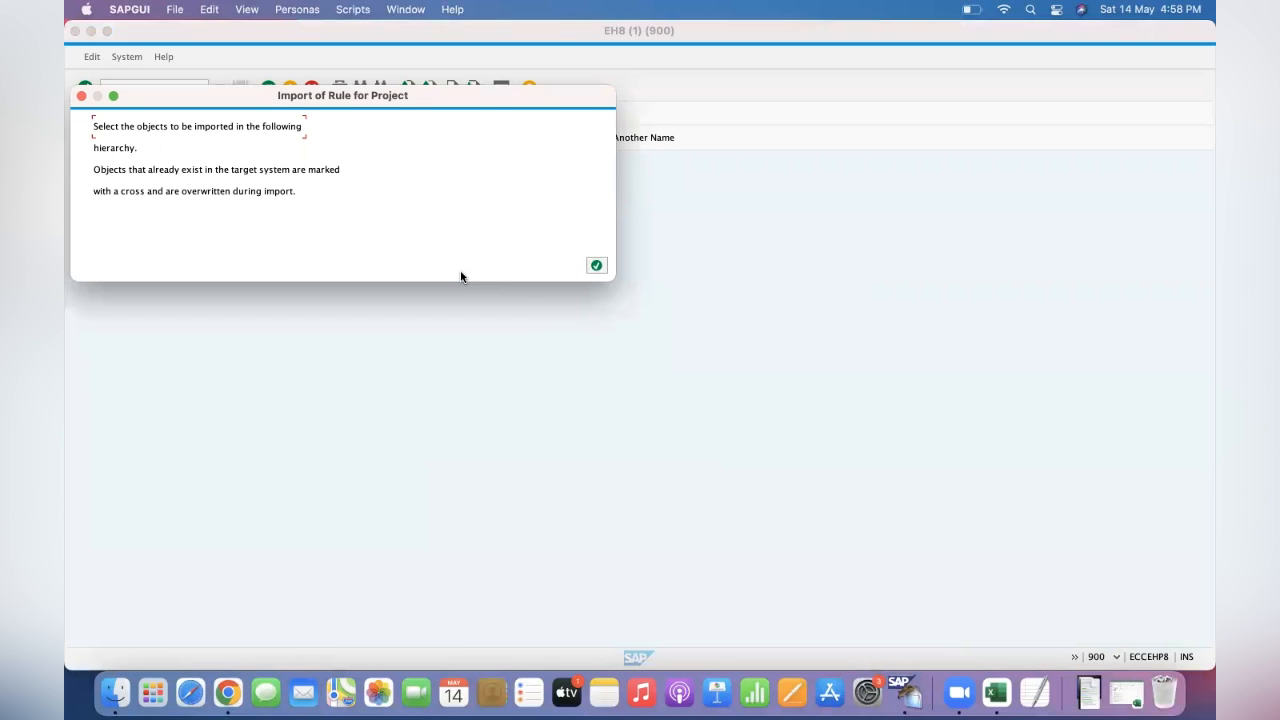
{"action": "mouse_move", "coordinate": [390, 260]}
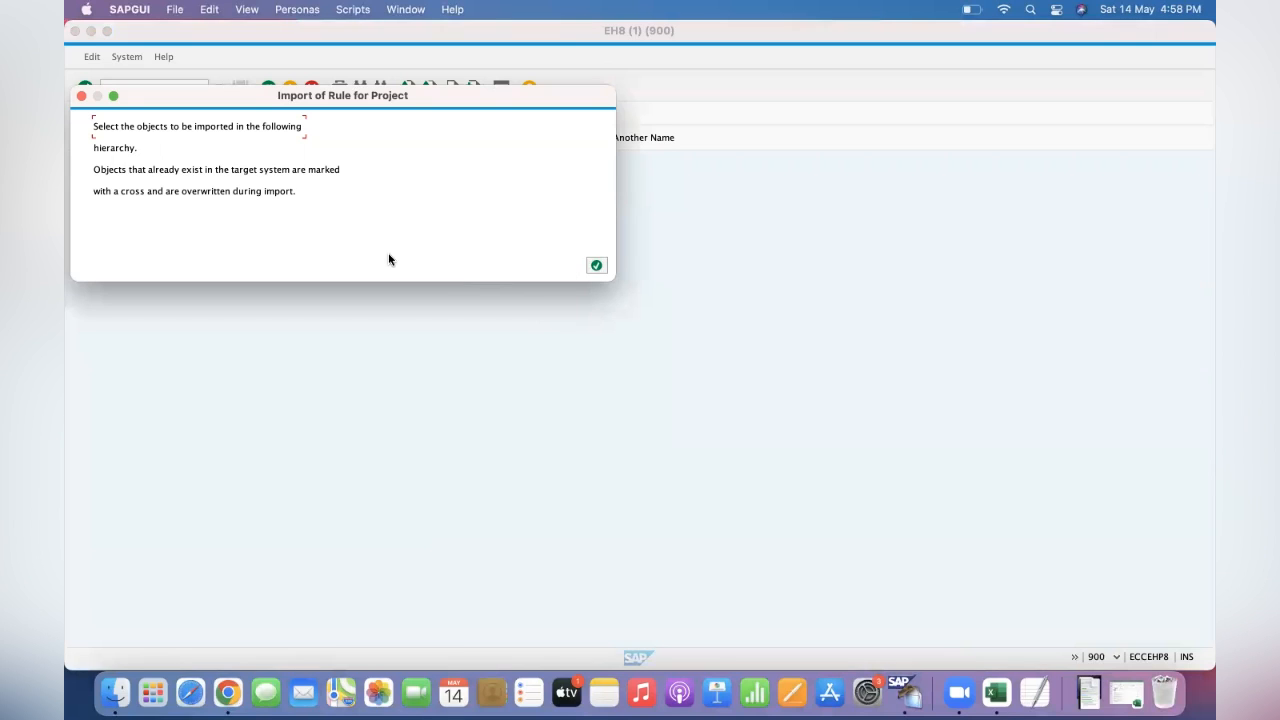
{"action": "mouse_move", "coordinate": [142, 208]}
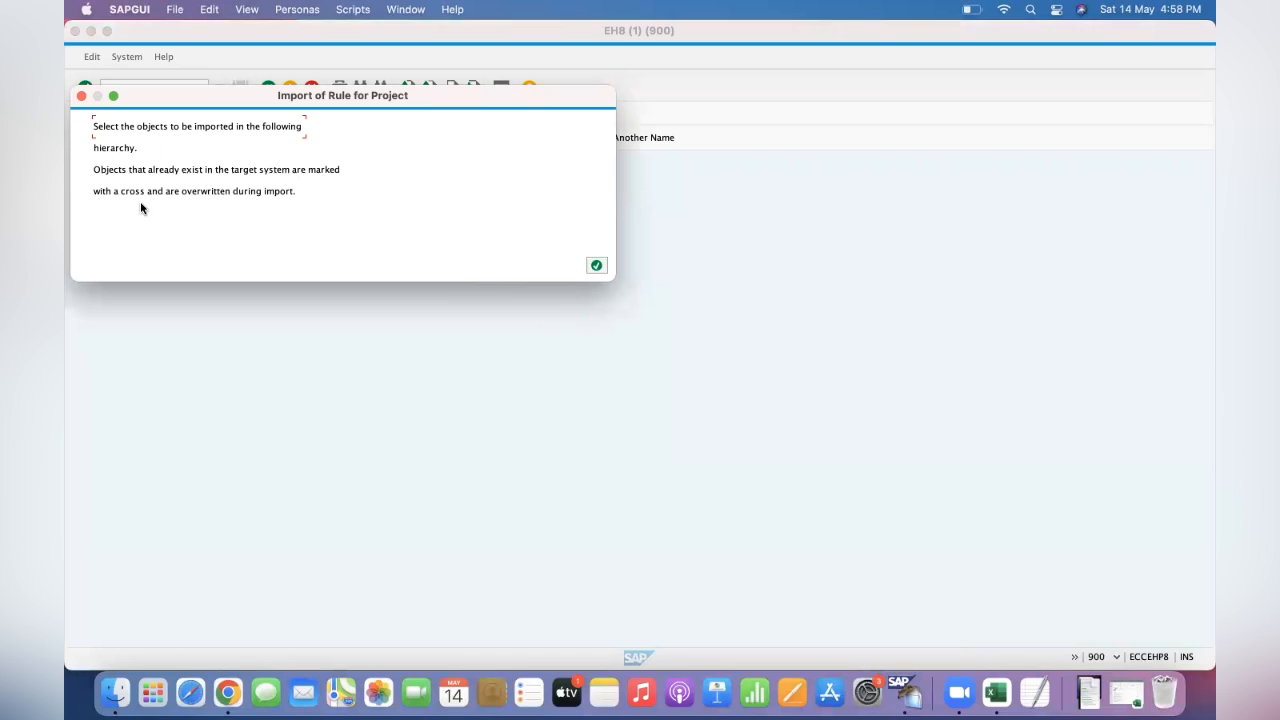
{"action": "mouse_move", "coordinate": [596, 264]}
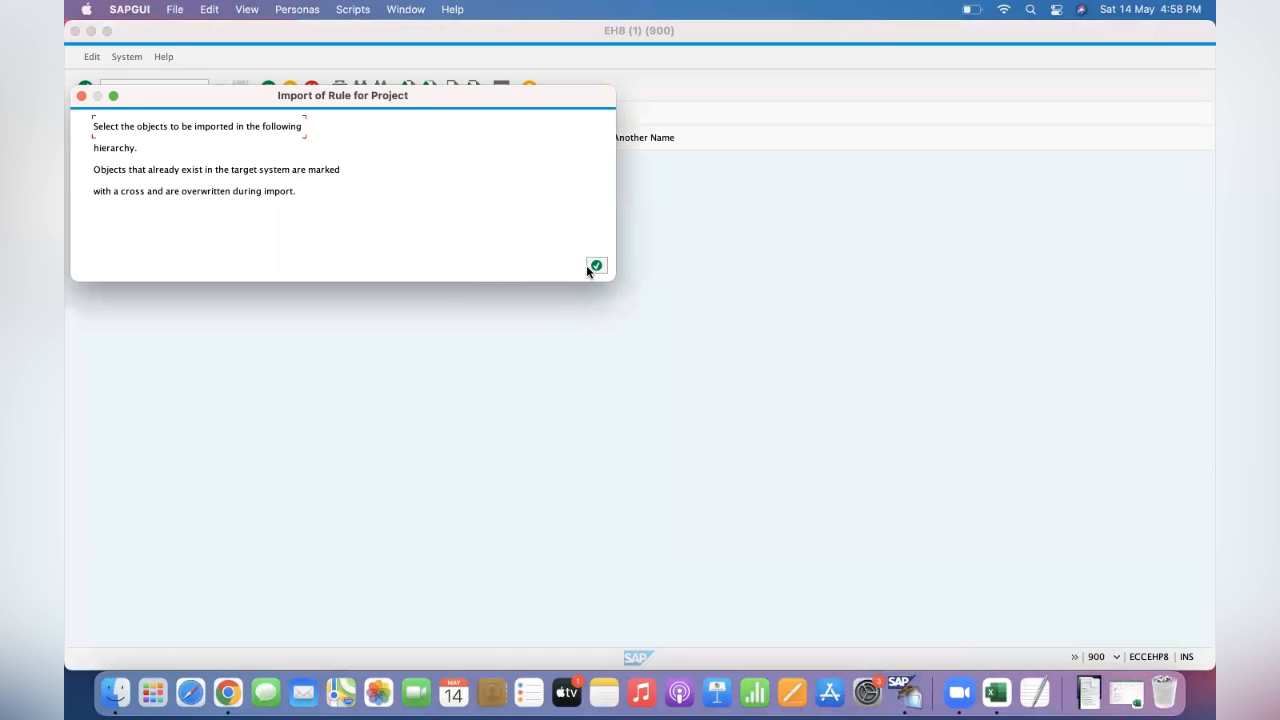
{"action": "left_click", "coordinate": [596, 264]}
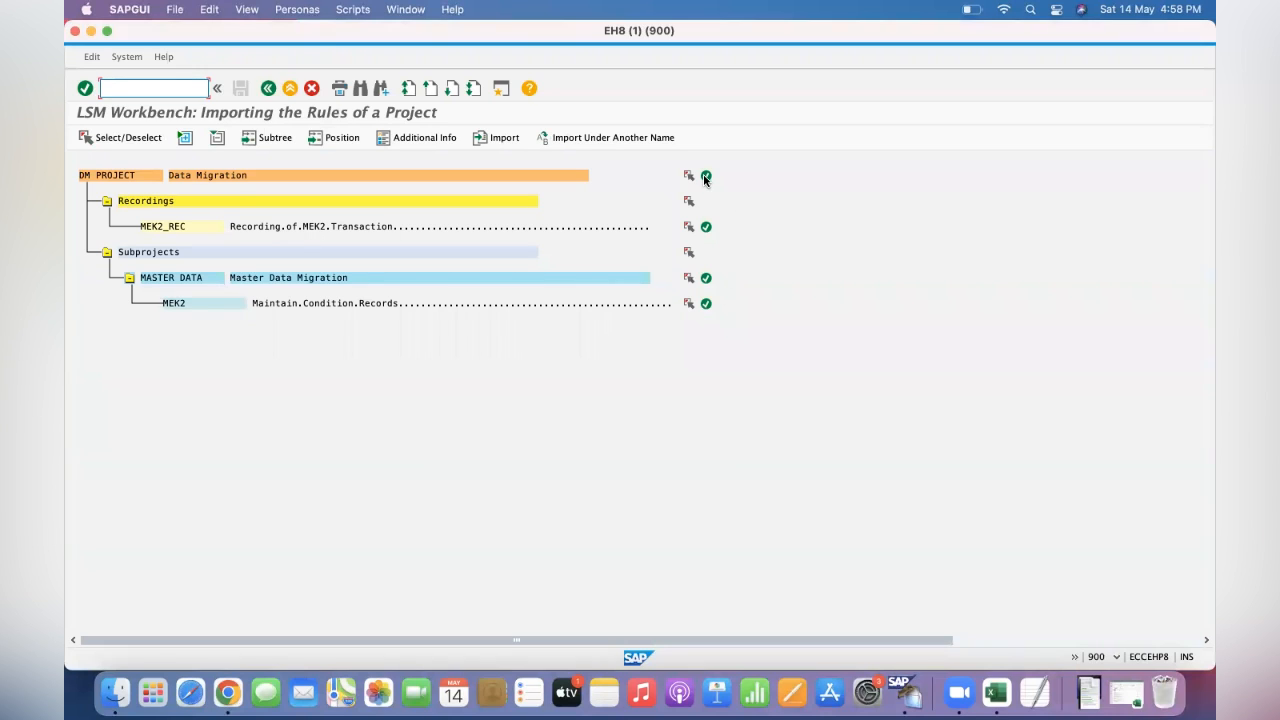
Import the mapping and rules under a new project name and dismiss the imported message.
{"action": "left_click", "coordinate": [706, 176]}
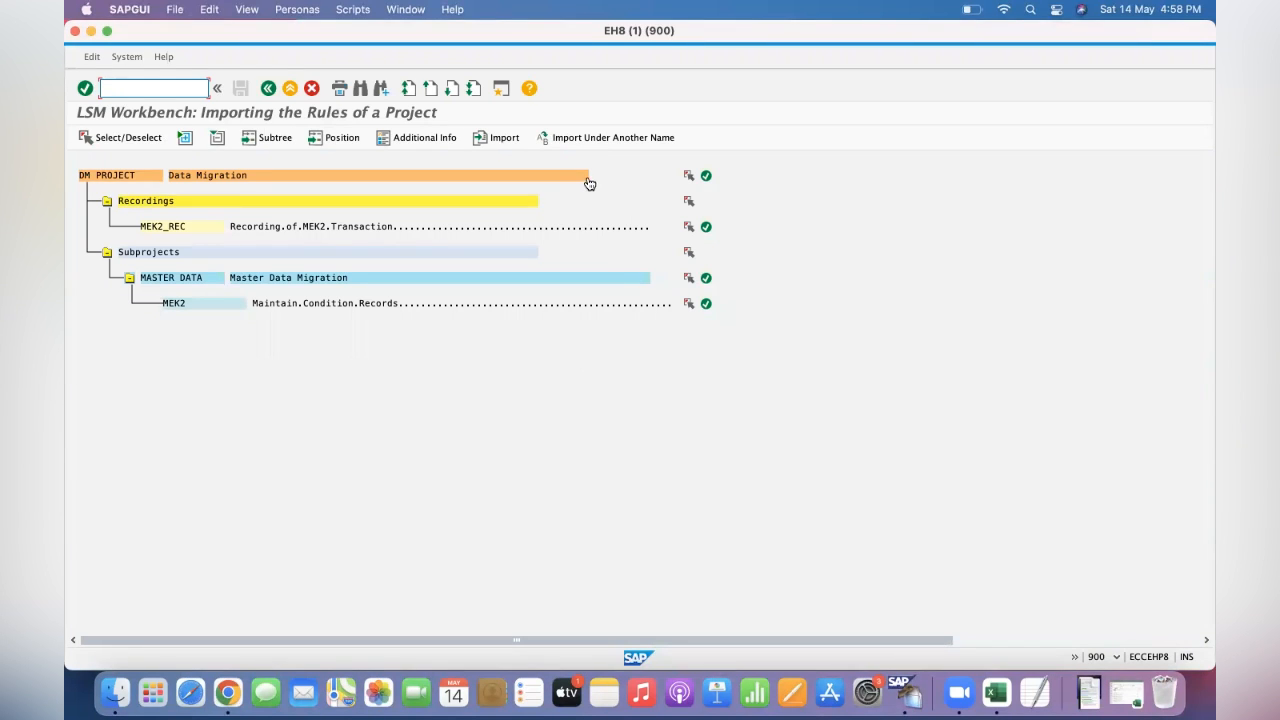
{"action": "mouse_move", "coordinate": [546, 140]}
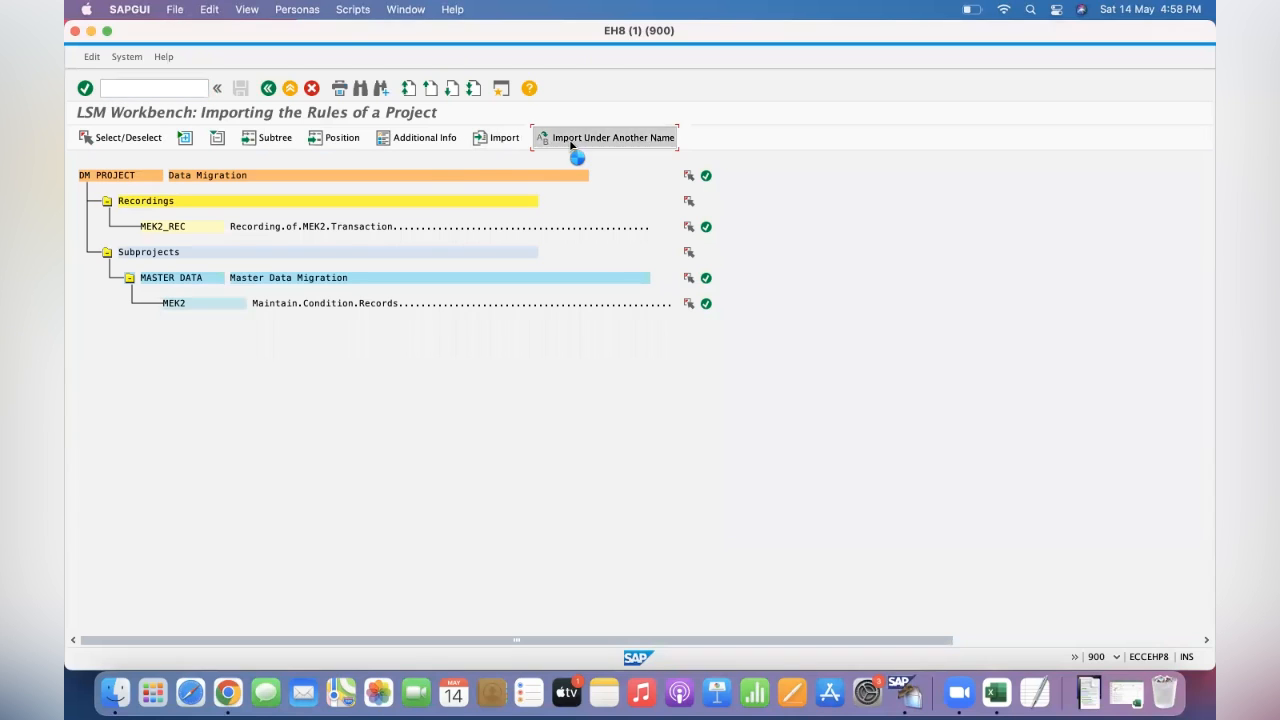
{"action": "left_click", "coordinate": [612, 136]}
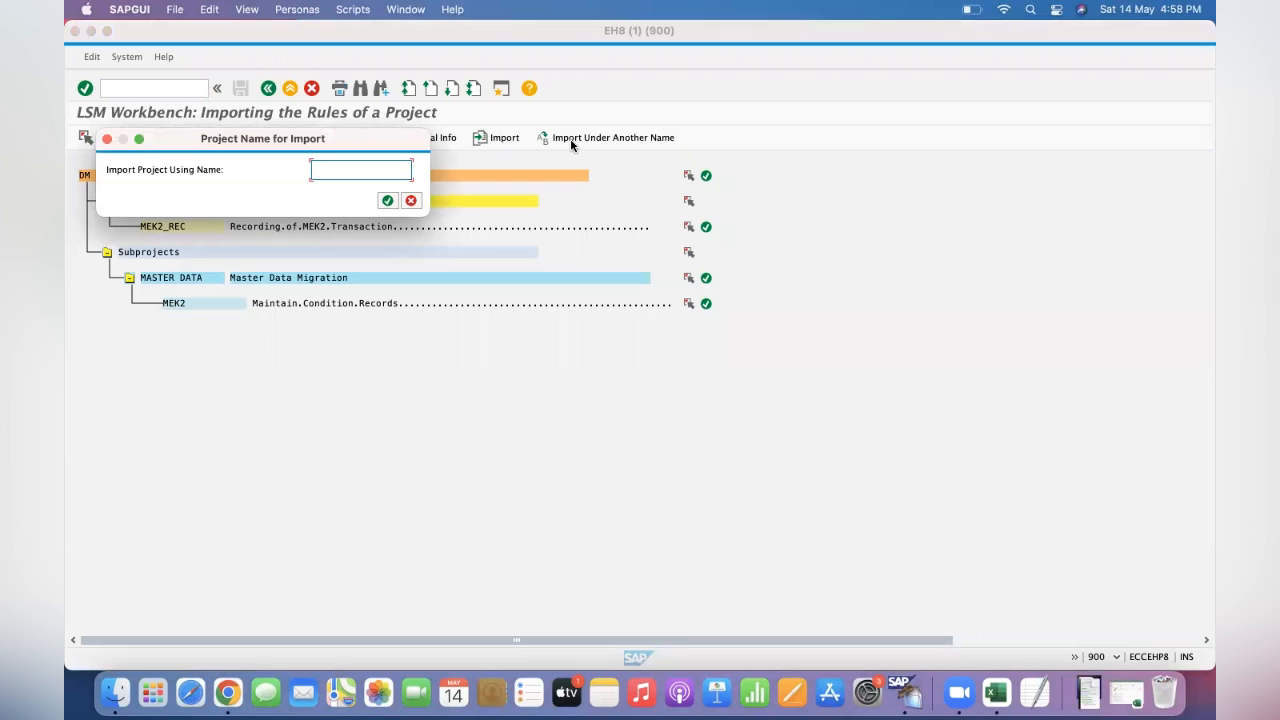
{"action": "type", "text": "Te"}
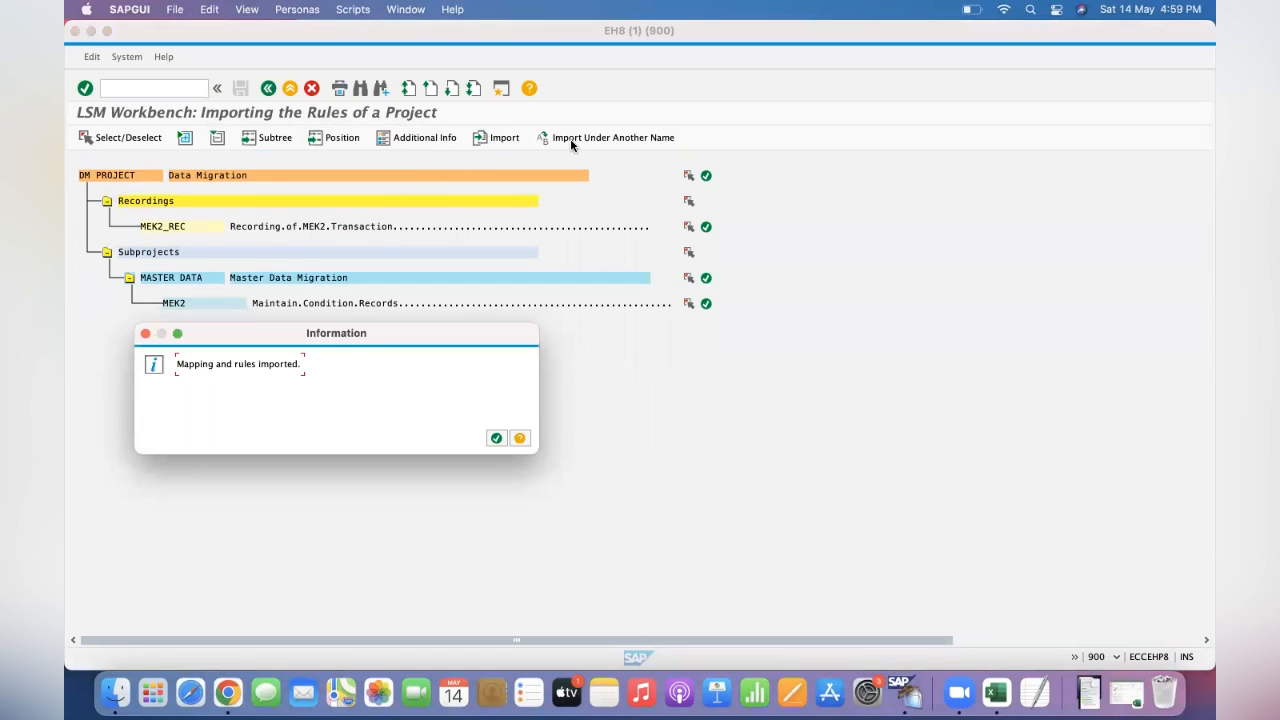
{"action": "left_click", "coordinate": [496, 436]}
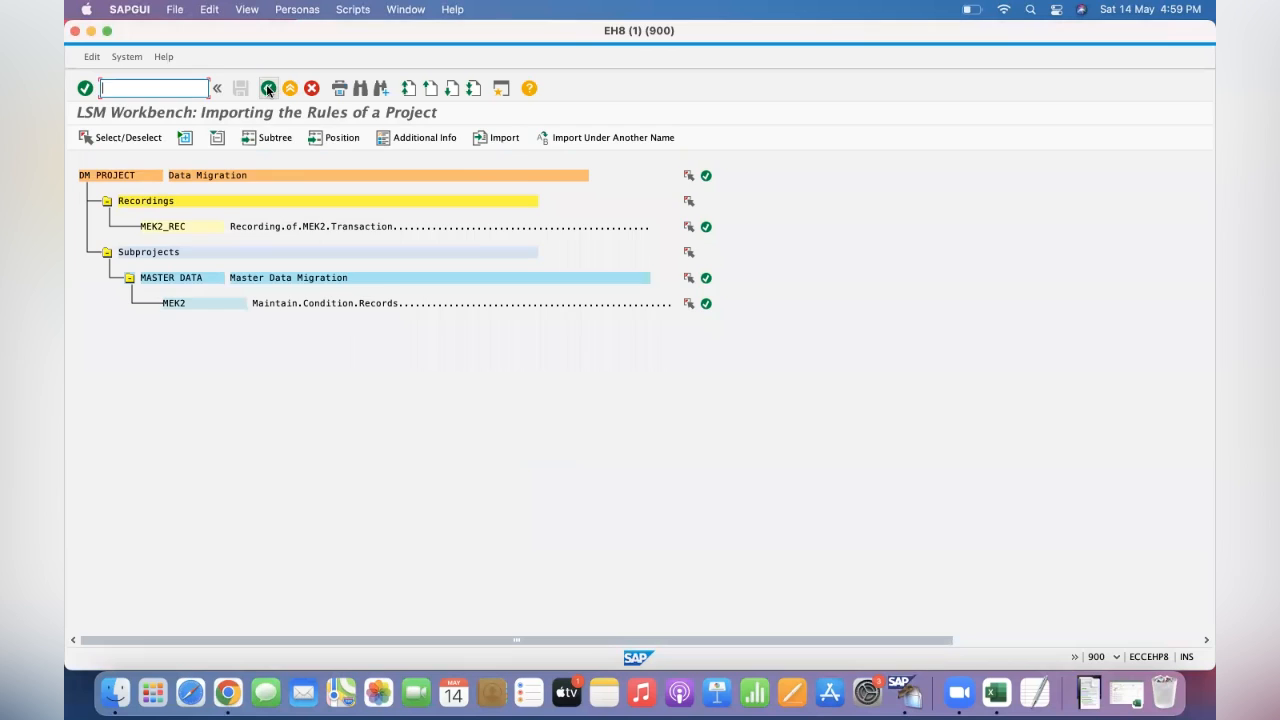
Find and select TEST PROJECT from the project list on the LSMW start screen.
{"action": "left_click", "coordinate": [268, 88]}
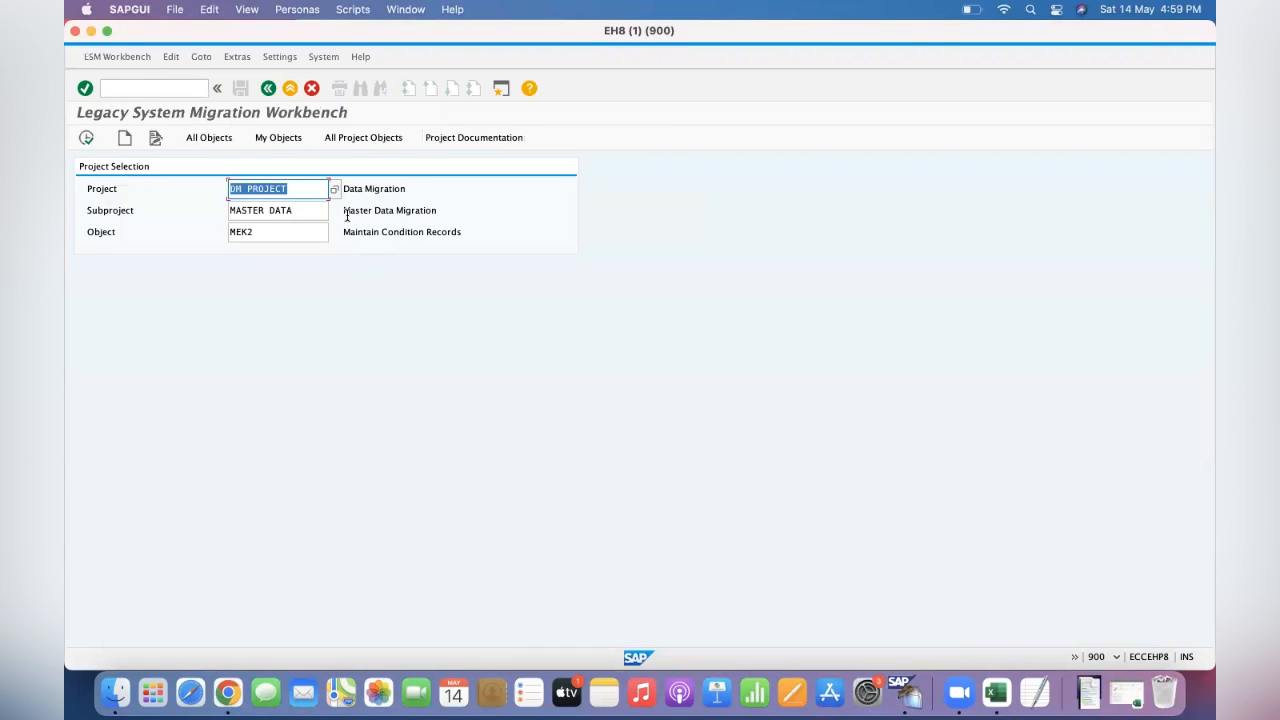
{"action": "left_click", "coordinate": [334, 188]}
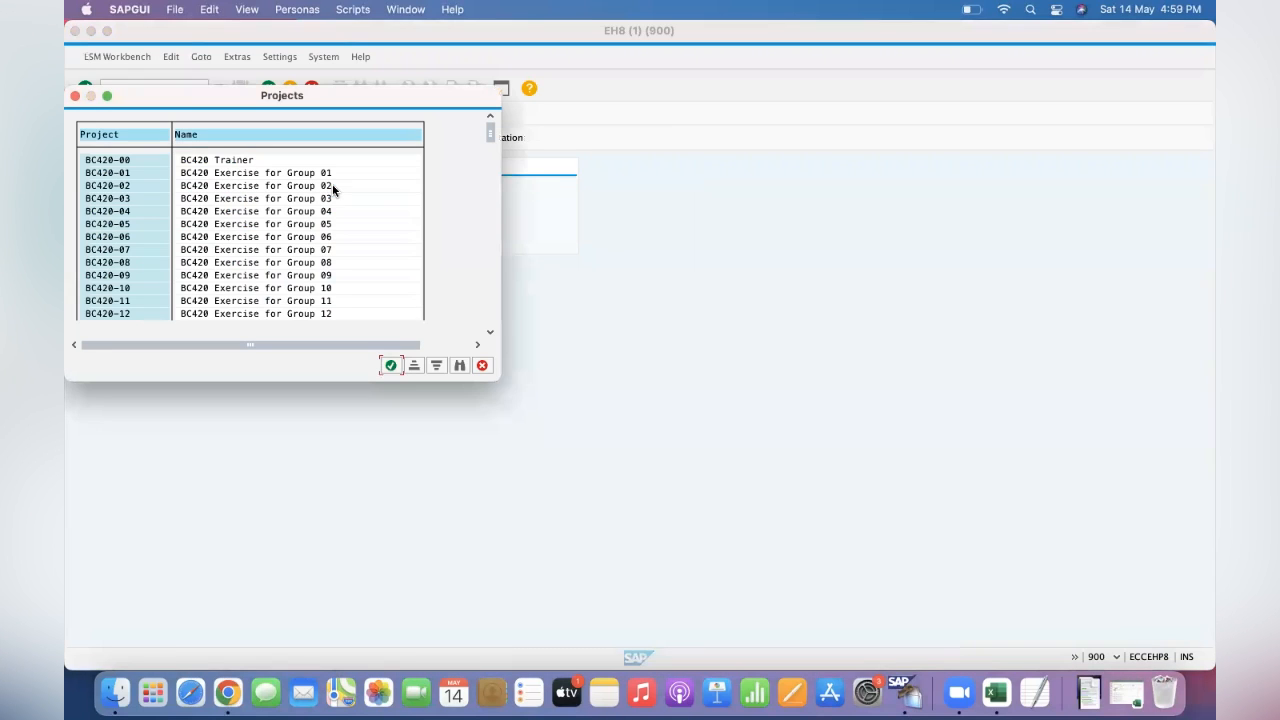
{"action": "left_click", "coordinate": [460, 364]}
{"action": "type", "text": "test projec"}
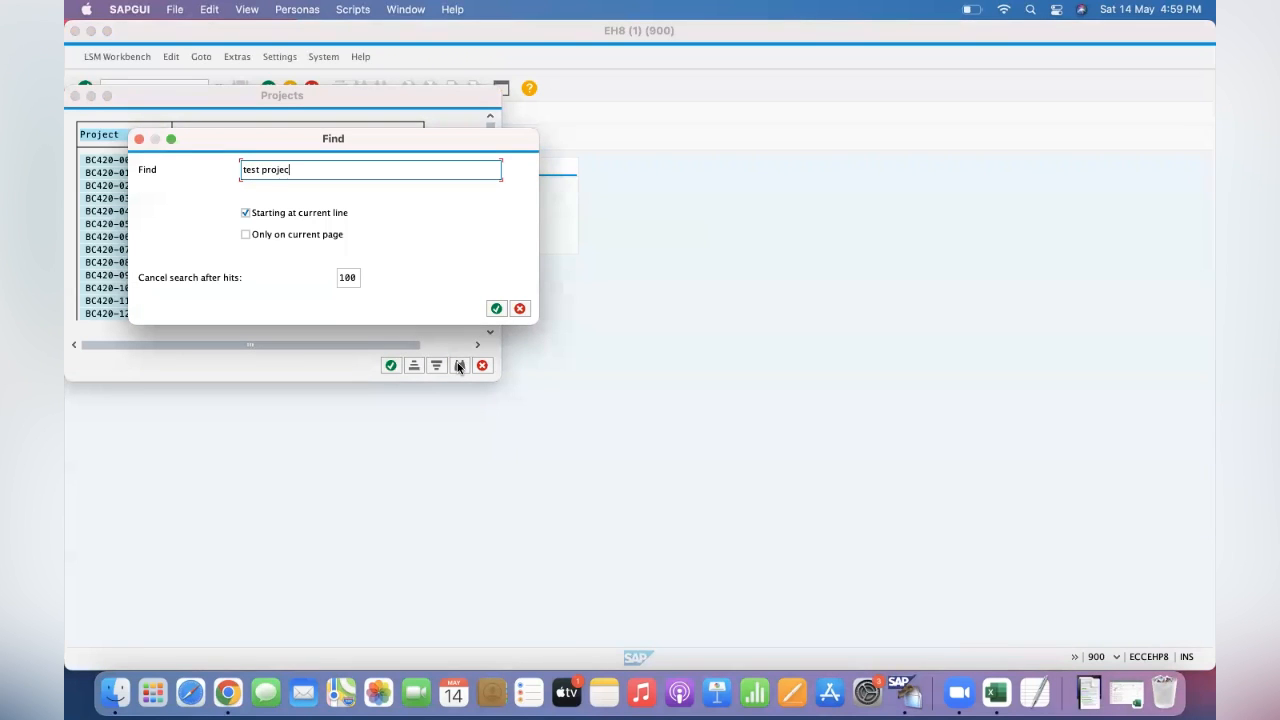
{"action": "left_click", "coordinate": [496, 308]}
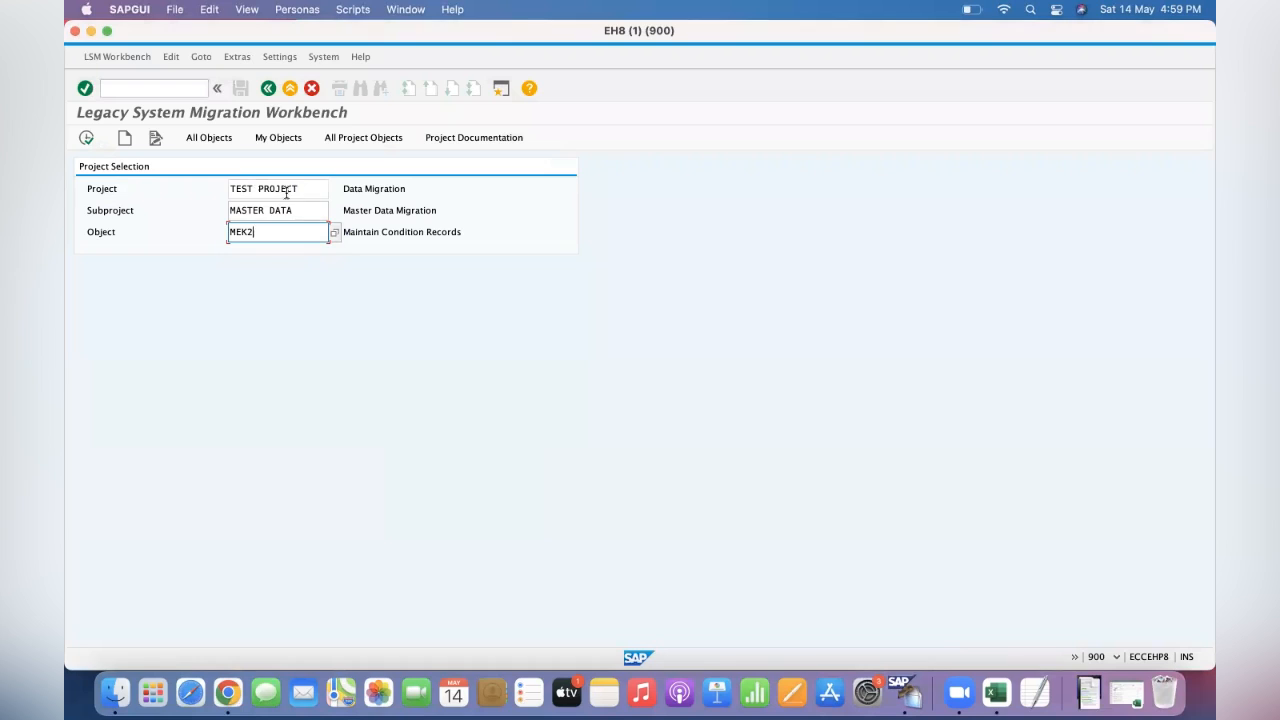
{"action": "left_click", "coordinate": [276, 188]}
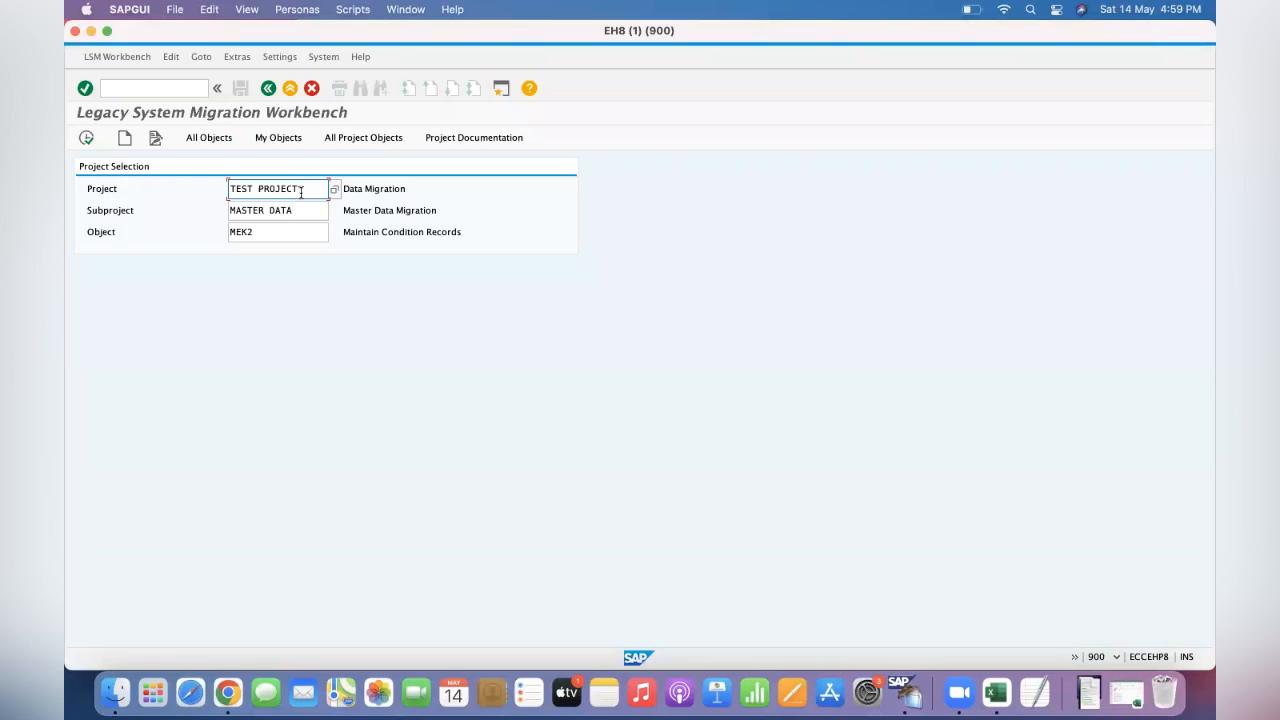
{"action": "left_click", "coordinate": [236, 56]}
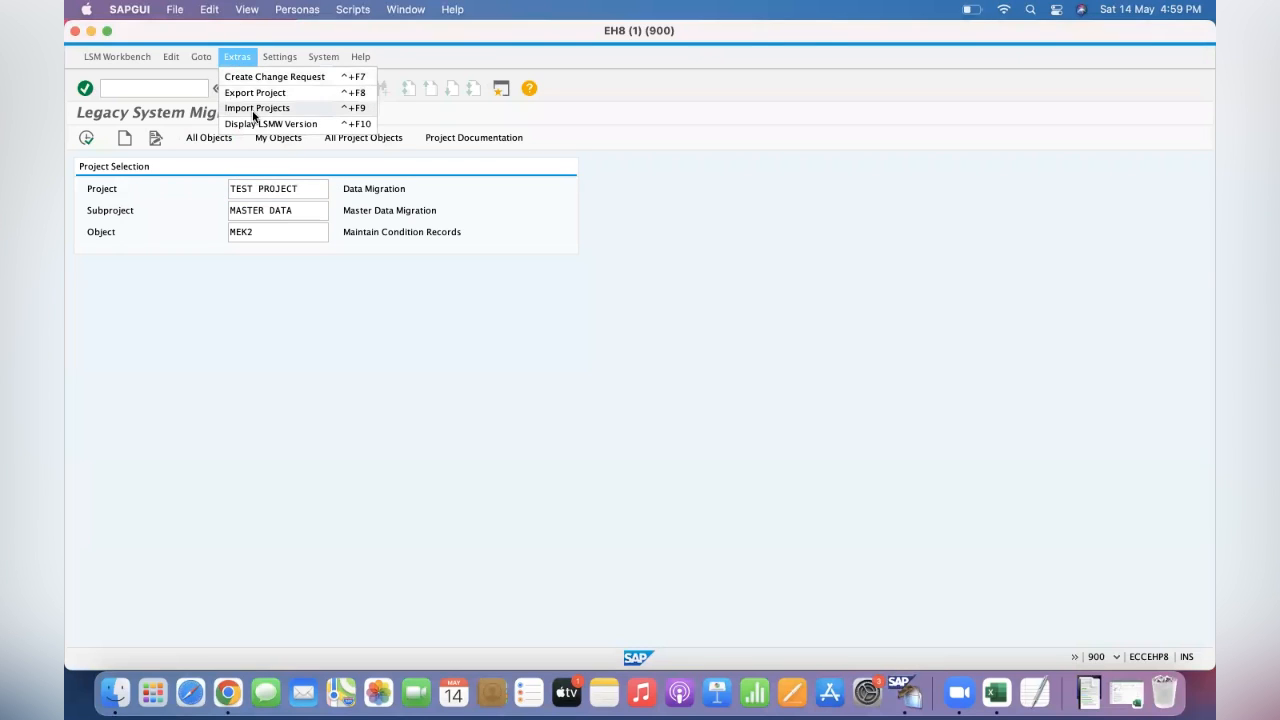
{"action": "mouse_move", "coordinate": [276, 96]}
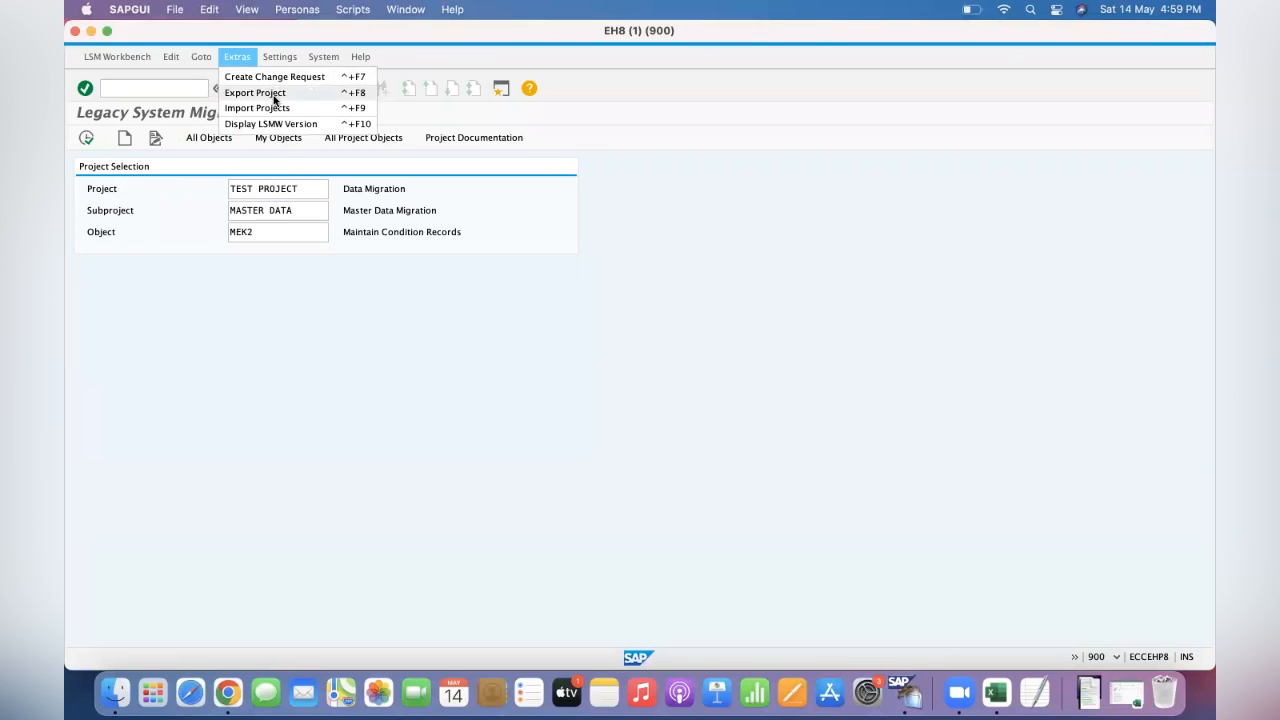
{"action": "left_click", "coordinate": [254, 92]}
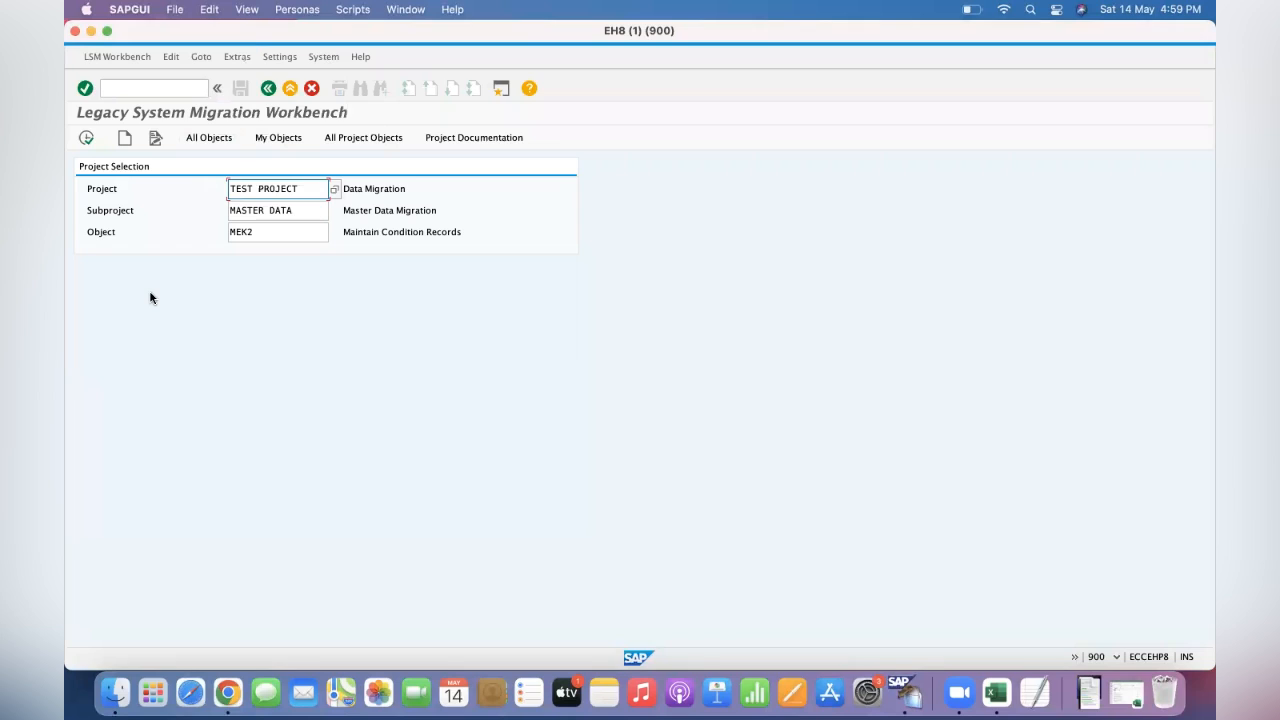